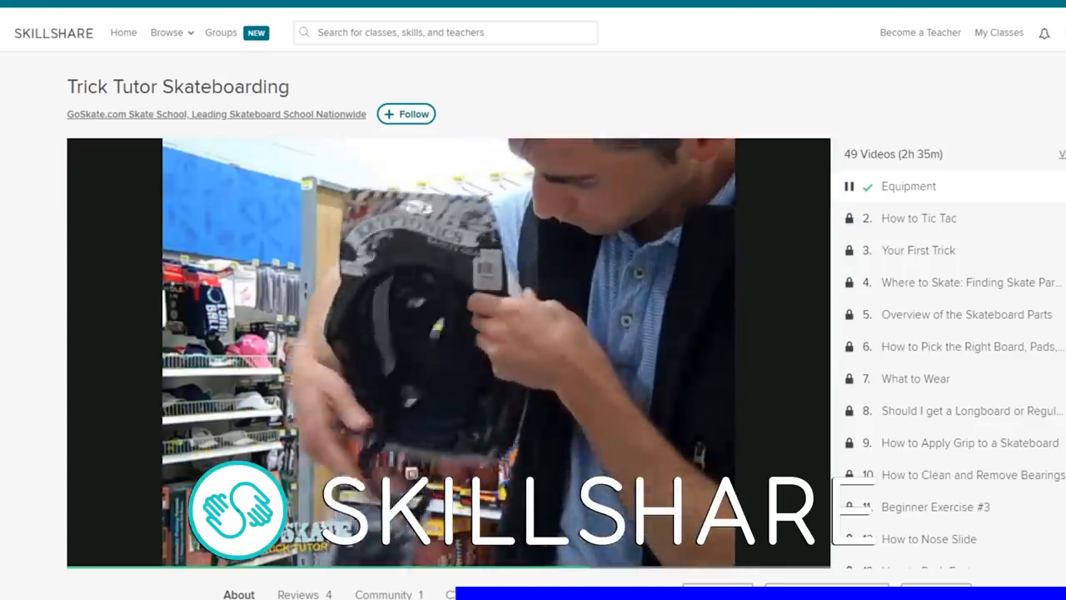
Scroll down the Skillshare course page to the related classes grid.
{"action": "scroll", "scroll_direction": "down", "scroll_amount": 3}
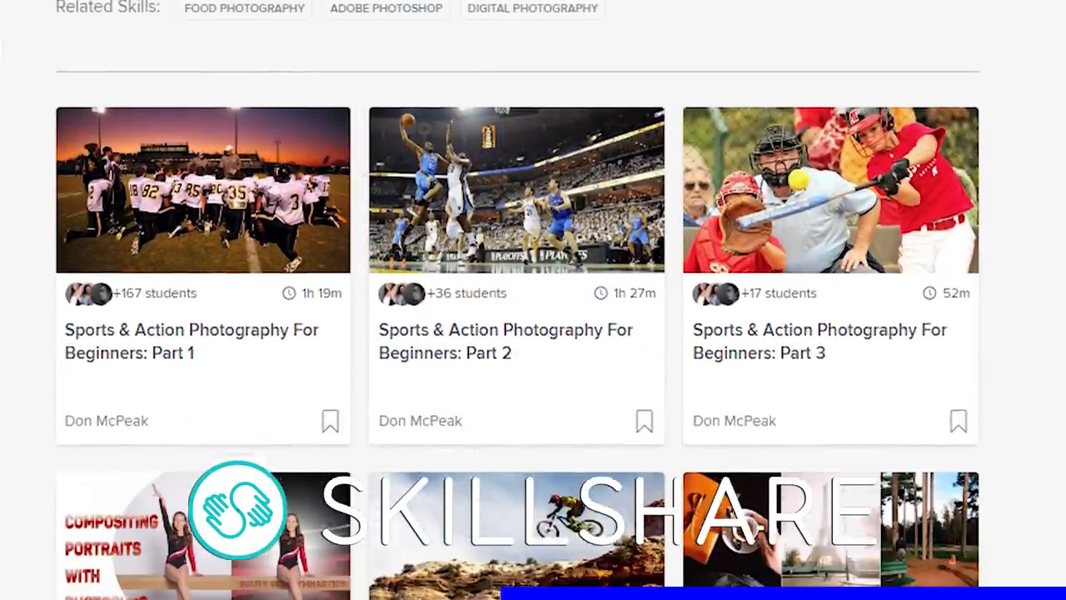
{"action": "scroll", "scroll_direction": "down", "scroll_amount": 3}
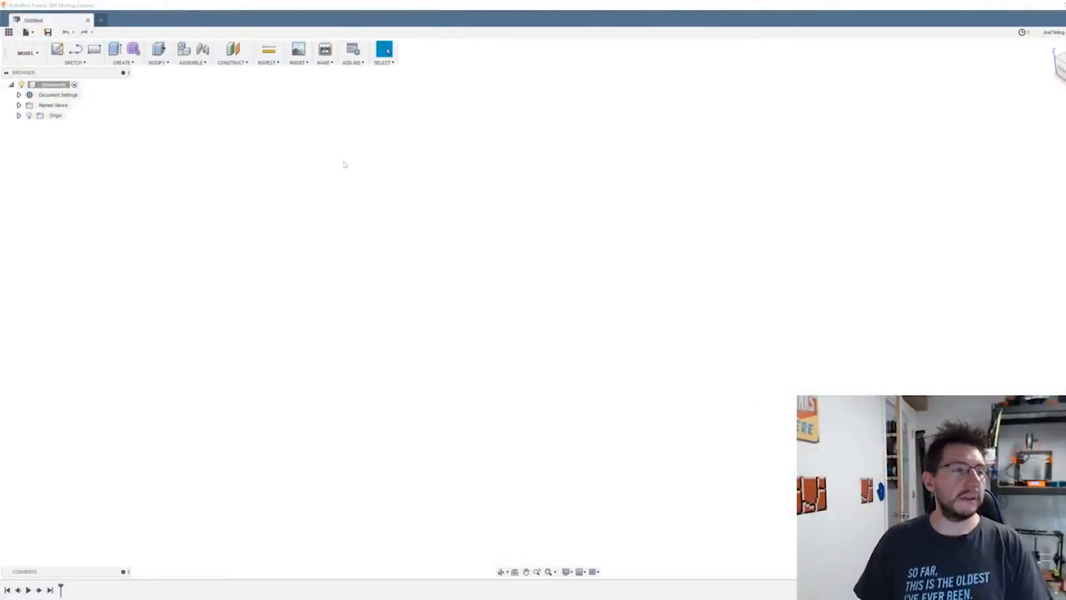
On the ground plane, draw a 110 mm wheel circle and a small concentric axle-hole circle at the origin.
{"action": "left_click", "coordinate": [57, 49]}
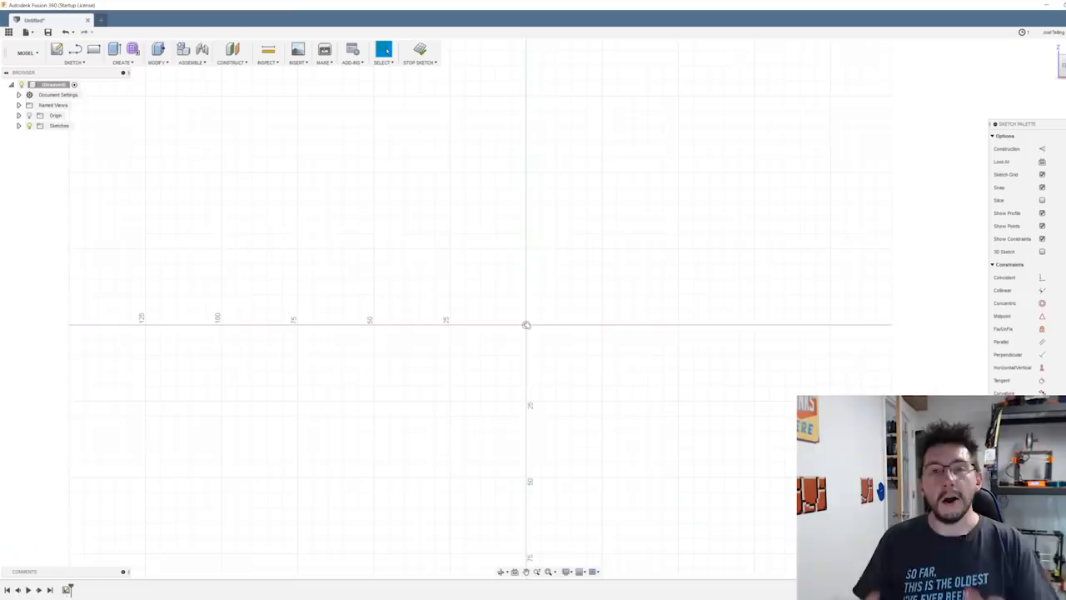
{"action": "key", "text": "c"}
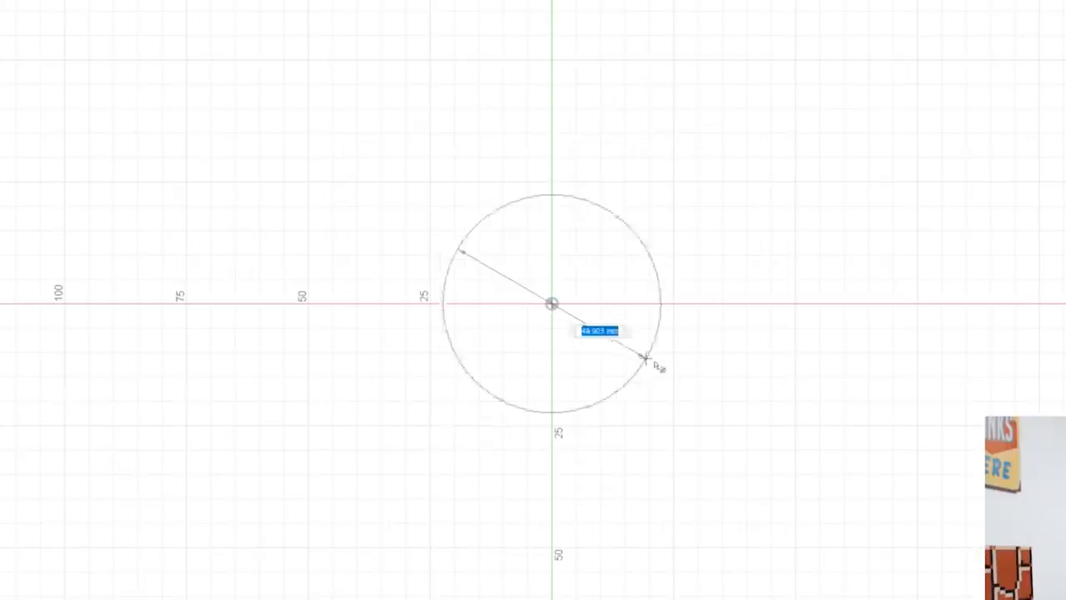
{"action": "mouse_move", "coordinate": [696, 387]}
{"action": "type", "text": "110"}
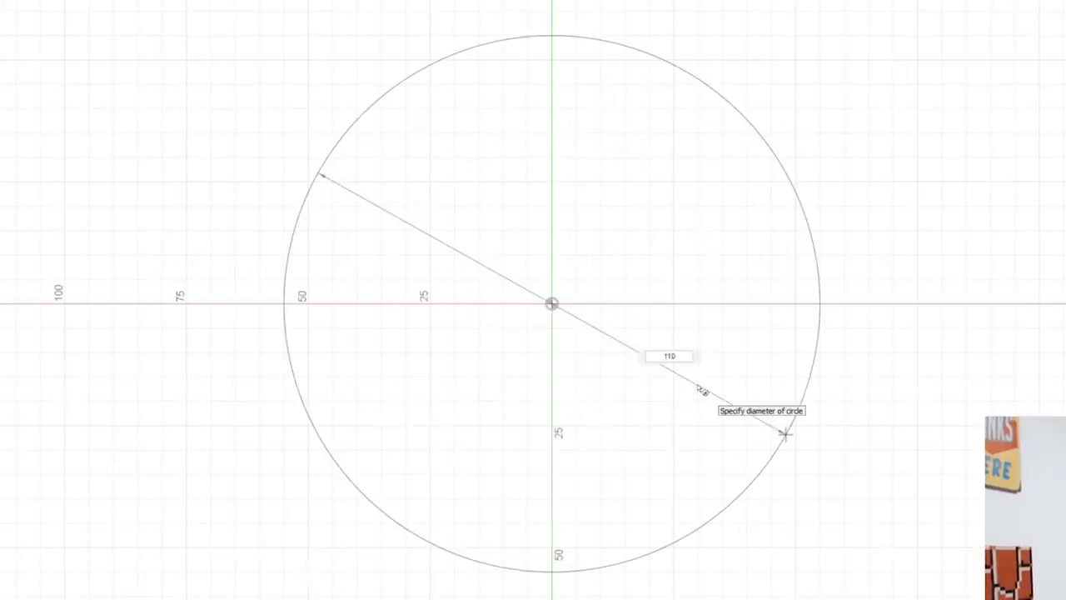
{"action": "key", "text": "Return"}
{"action": "type", "text": "22"}
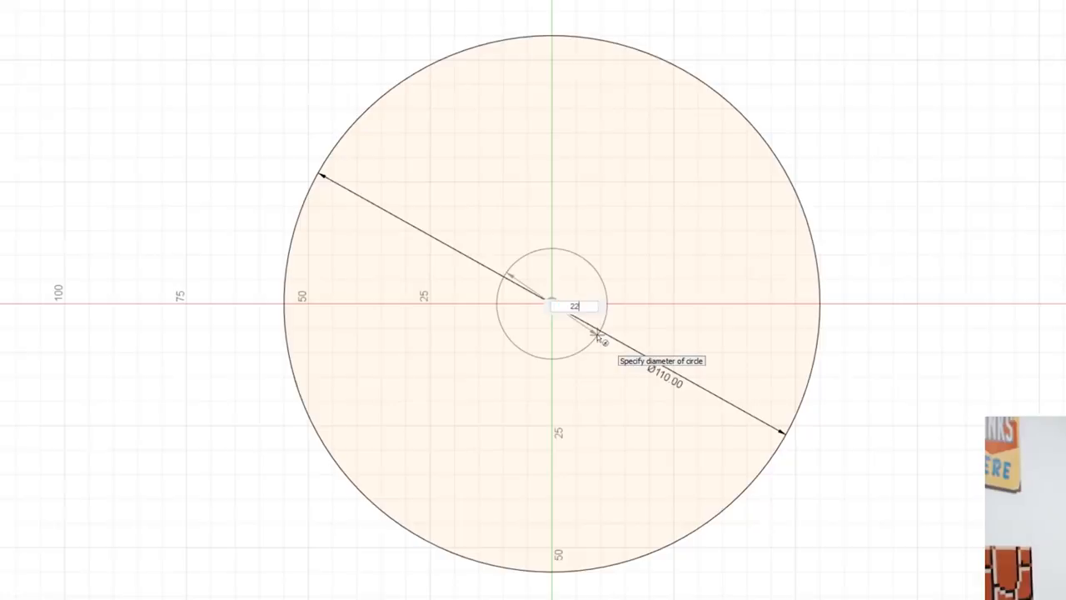
{"action": "key", "text": "Return"}
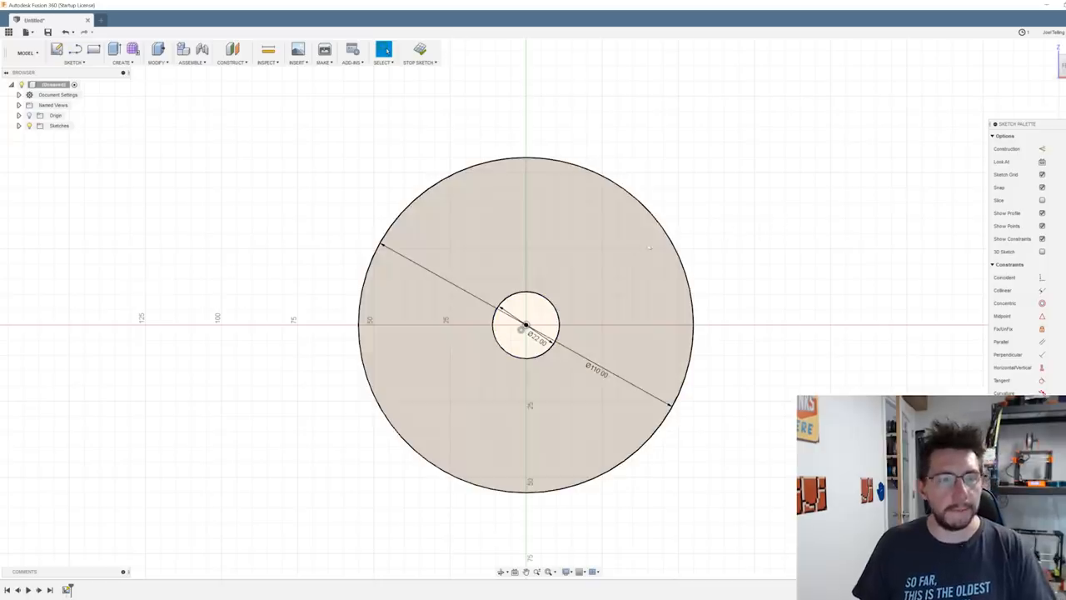
Extrude the ring symmetrically to a whole length of 25 mm and fillet the wheel's outer edges.
{"action": "key", "text": "e"}
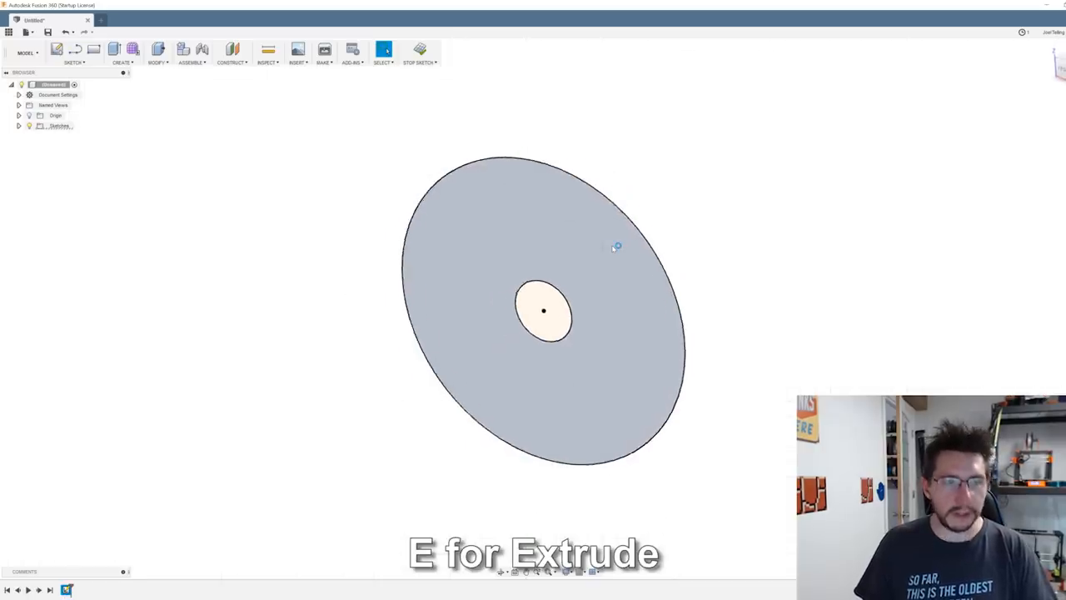
{"action": "key", "text": "e"}
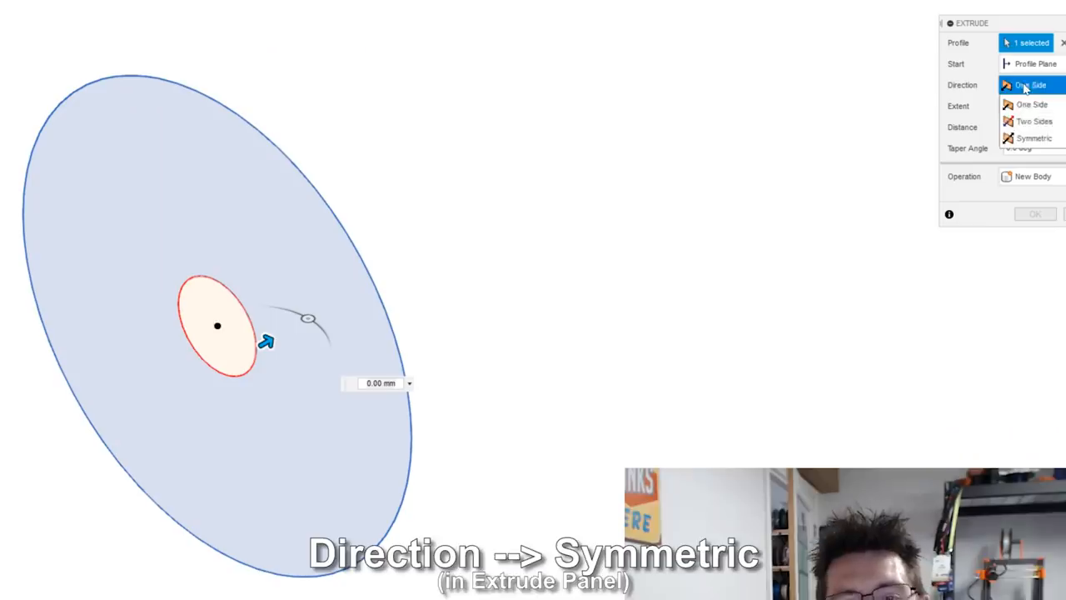
{"action": "left_click", "coordinate": [1033, 137]}
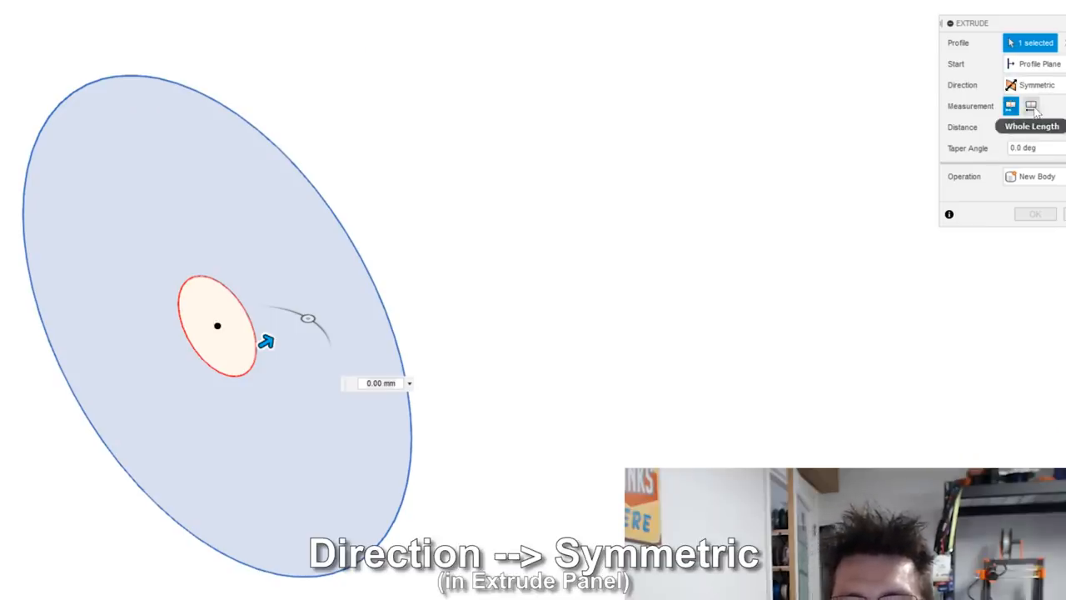
{"action": "left_click", "coordinate": [1032, 107]}
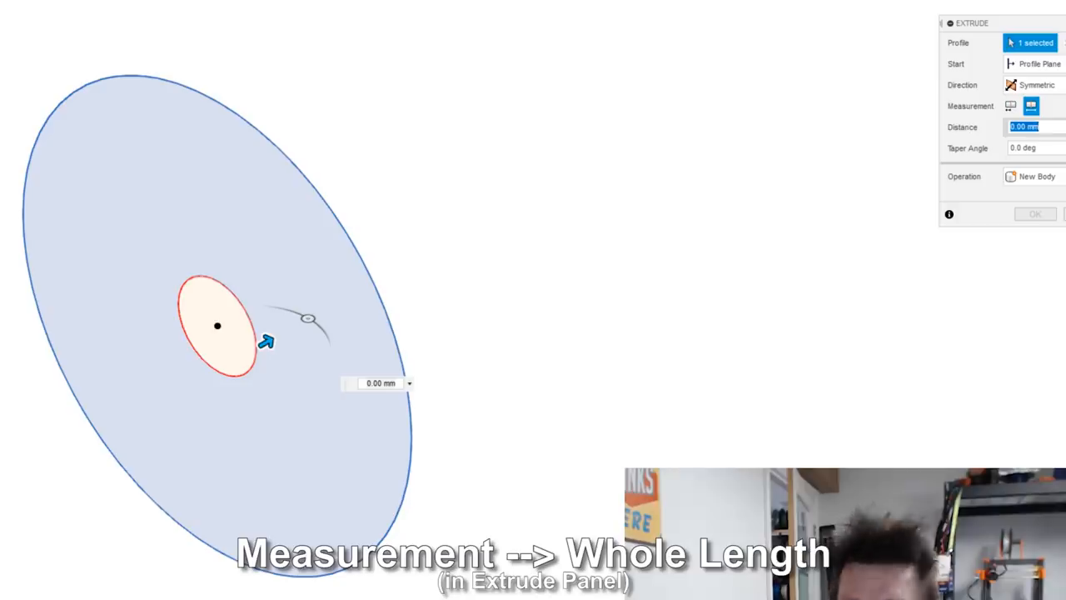
{"action": "type", "text": "25"}
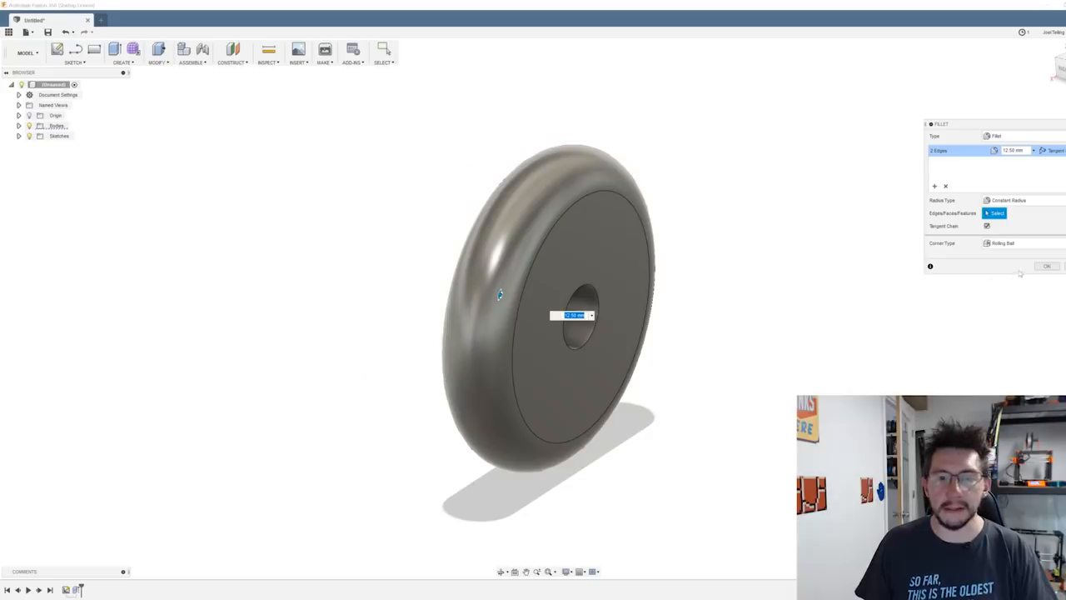
{"action": "left_click", "coordinate": [1046, 266]}
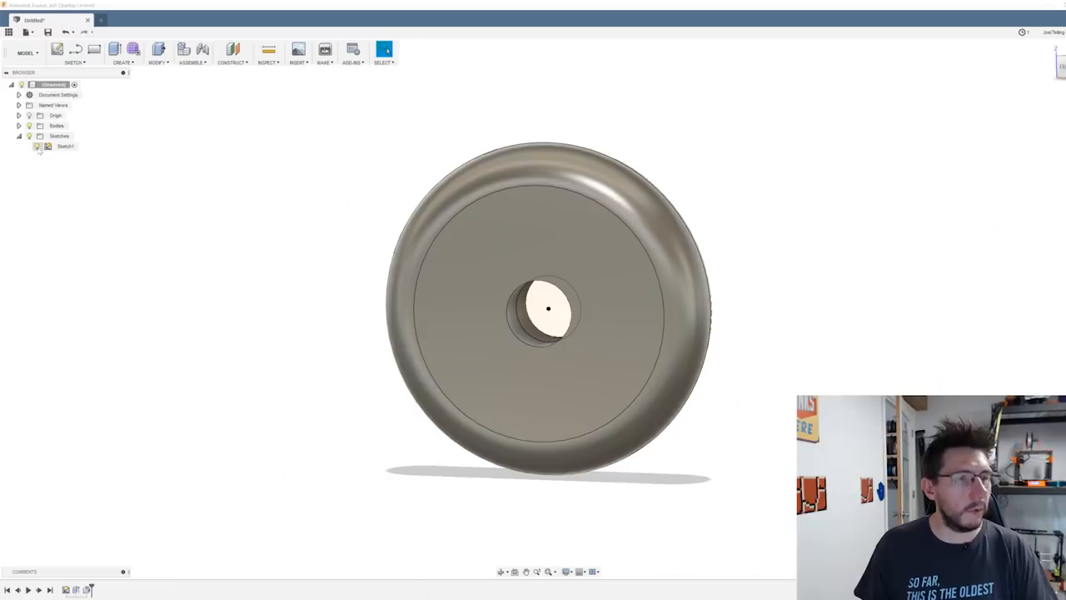
Reopen the wheel sketch and add a 30 mm hub circle around the axle hole.
{"action": "right_click", "coordinate": [65, 147]}
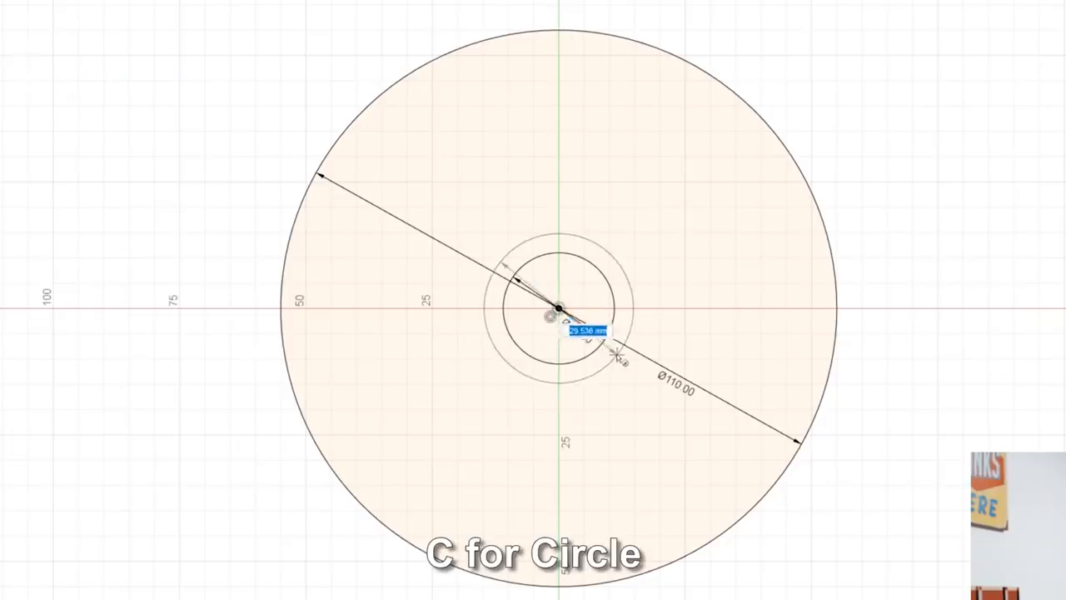
{"action": "type", "text": "30"}
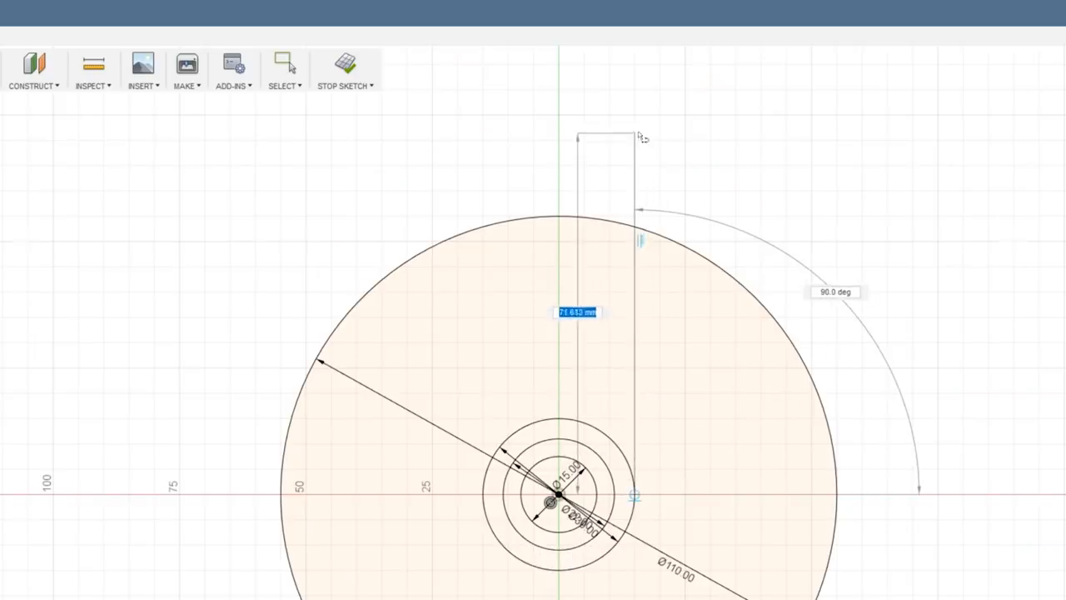
Draw the tapered bracket arm outline rising from the hub past the rim and finish the sketch.
{"action": "left_click", "coordinate": [635, 115]}
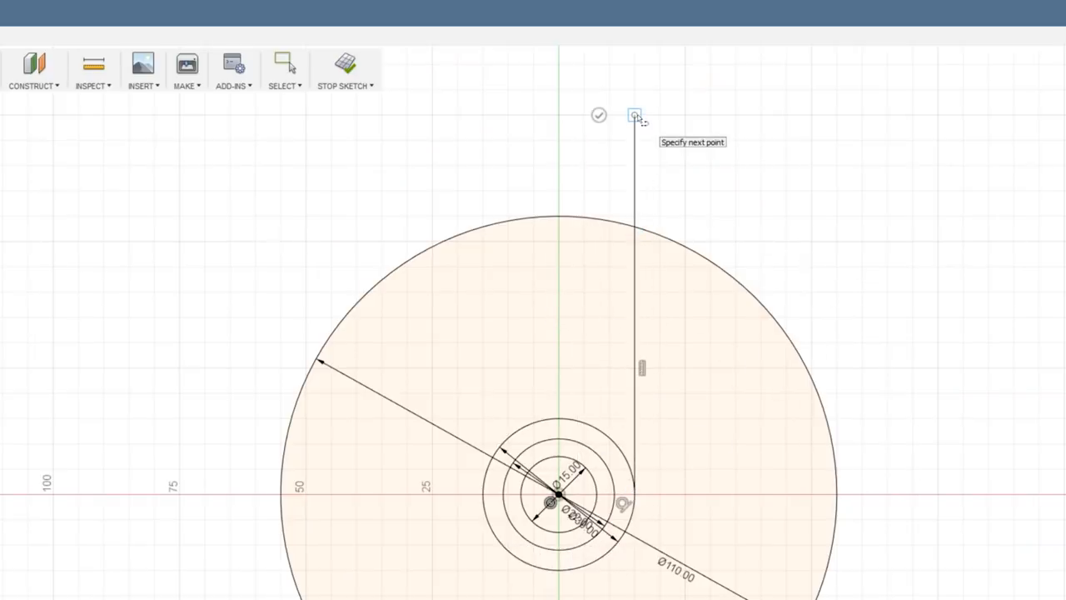
{"action": "left_click", "coordinate": [200, 130]}
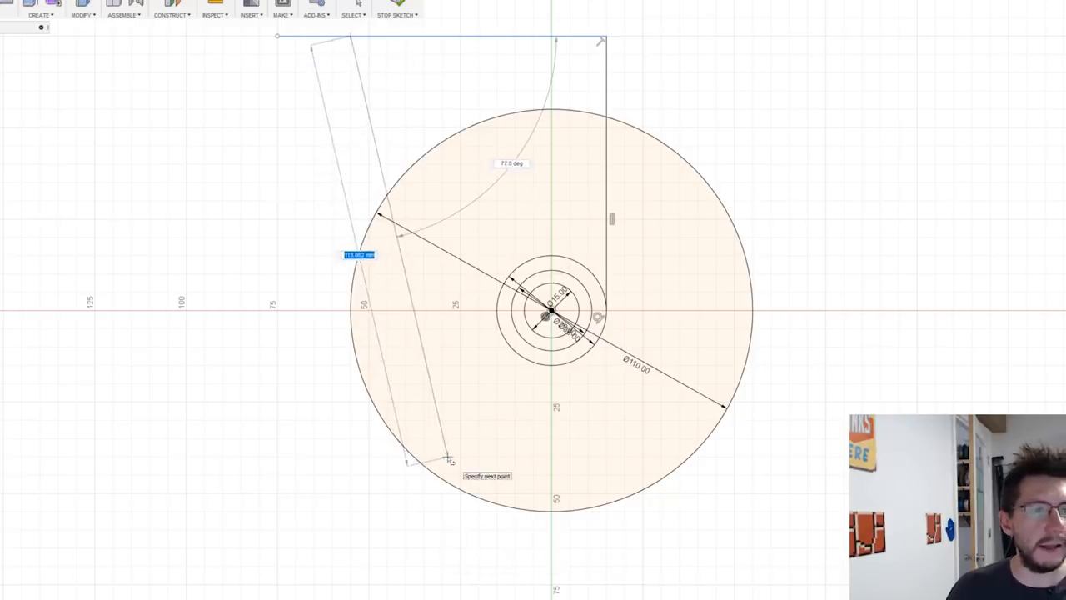
{"action": "scroll", "scroll_direction": "up", "scroll_amount": 3}
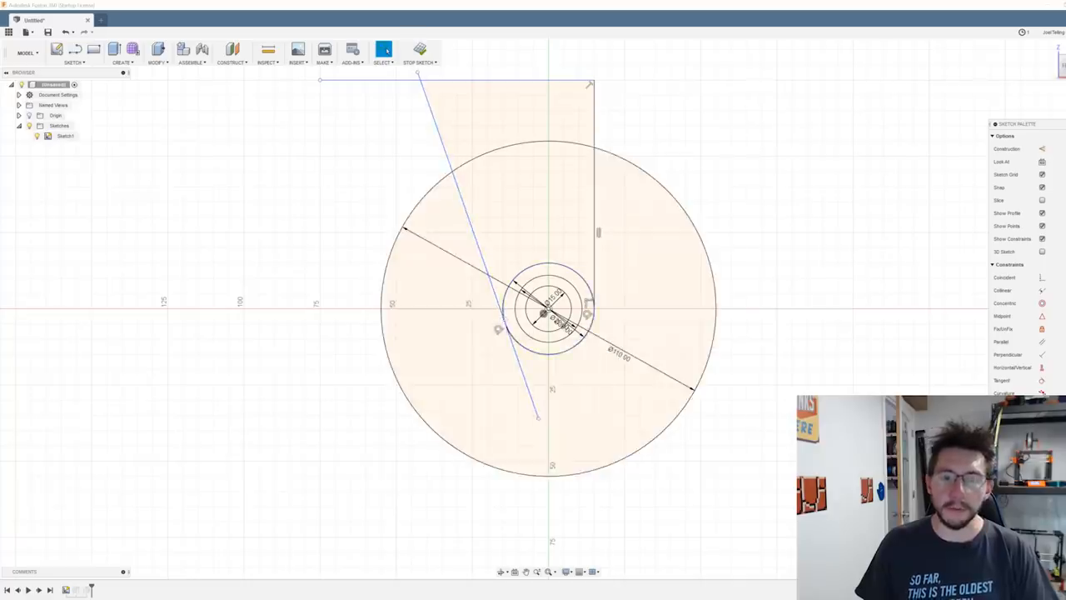
{"action": "key", "text": "t"}
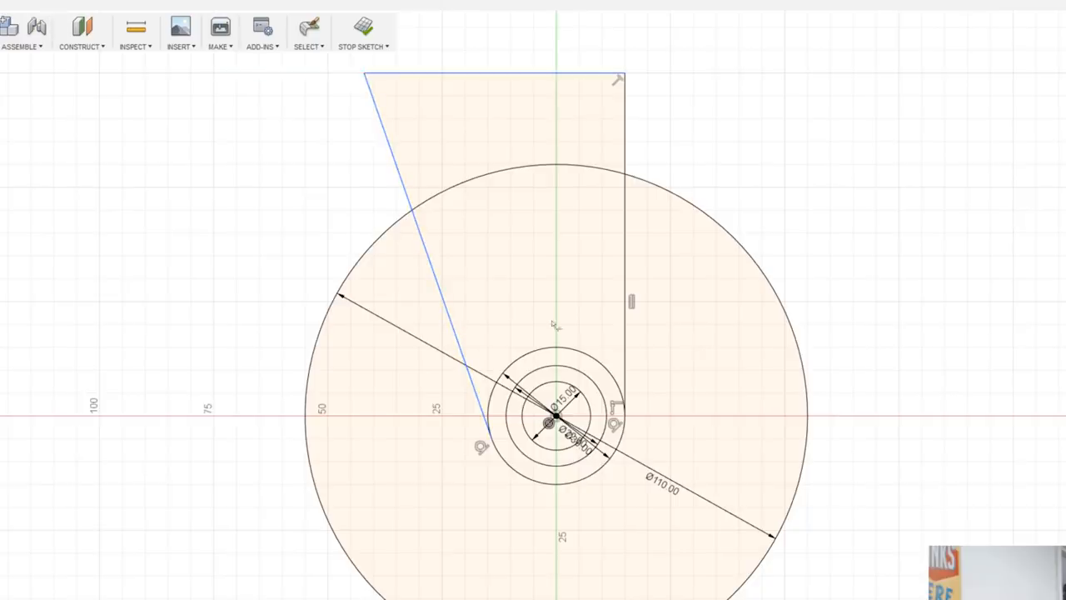
{"action": "left_click", "coordinate": [360, 30]}
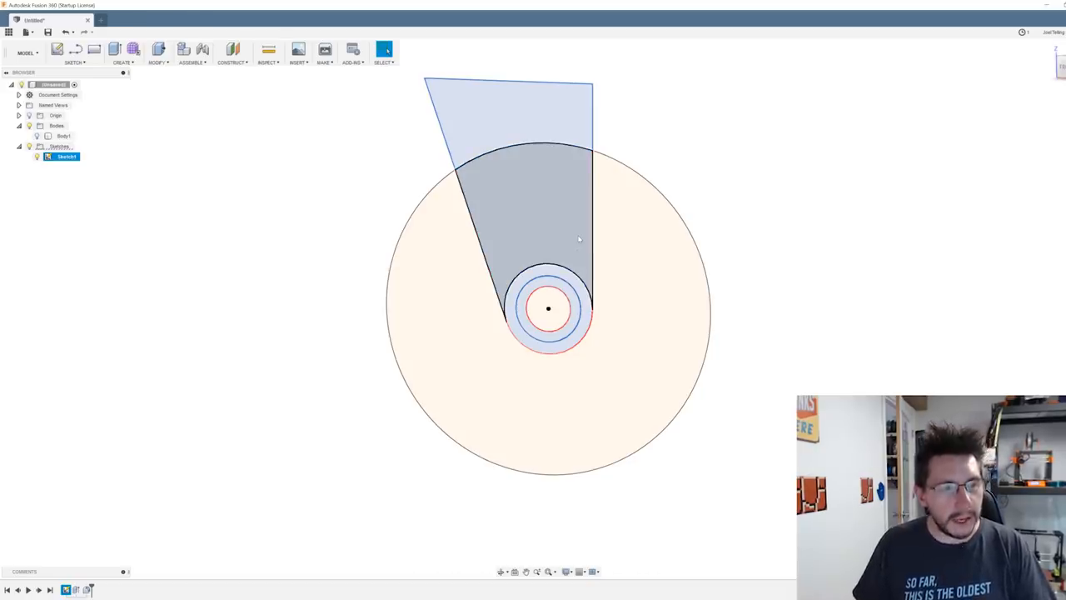
Extrude the bracket profiles 3 mm as a new body starting from an offset plane at 25/2+1 mm.
{"action": "left_click", "coordinate": [114, 50]}
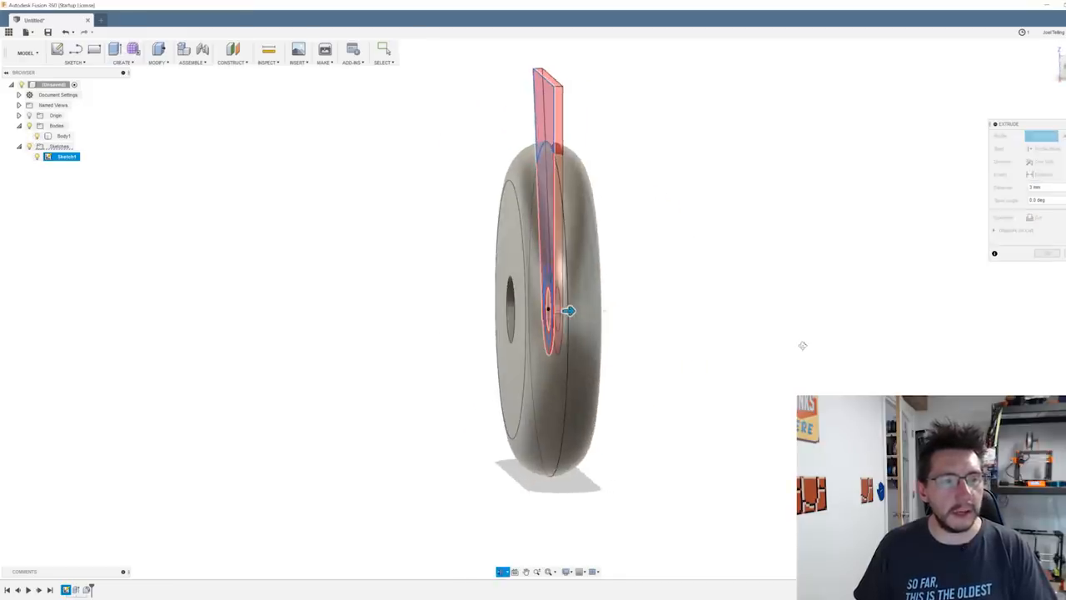
{"action": "left_click", "coordinate": [1033, 135]}
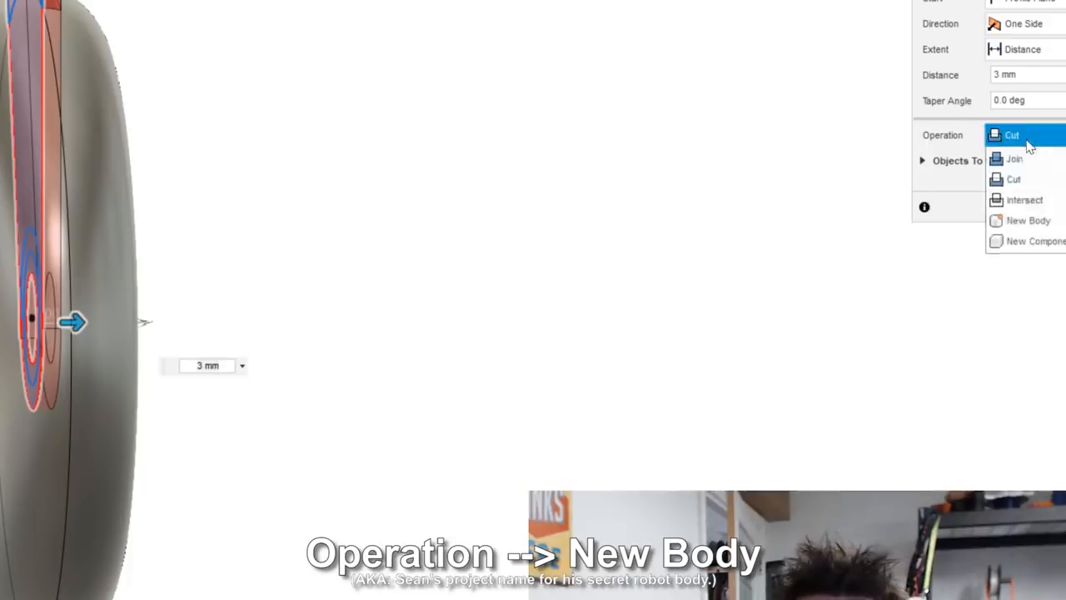
{"action": "left_click", "coordinate": [1029, 220]}
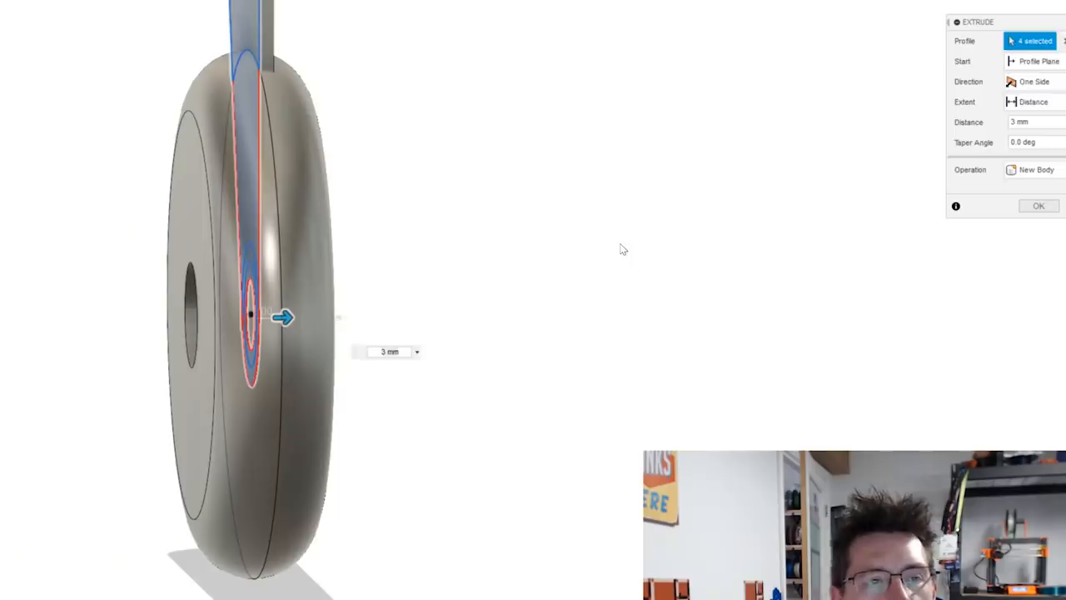
{"action": "left_click", "coordinate": [1036, 60]}
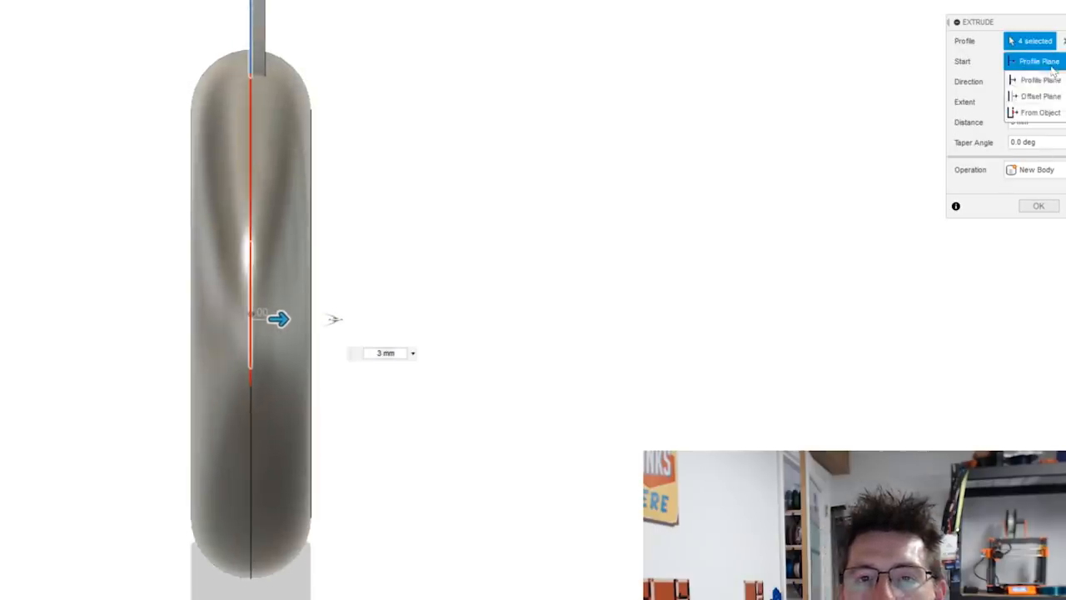
{"action": "left_click", "coordinate": [1042, 95]}
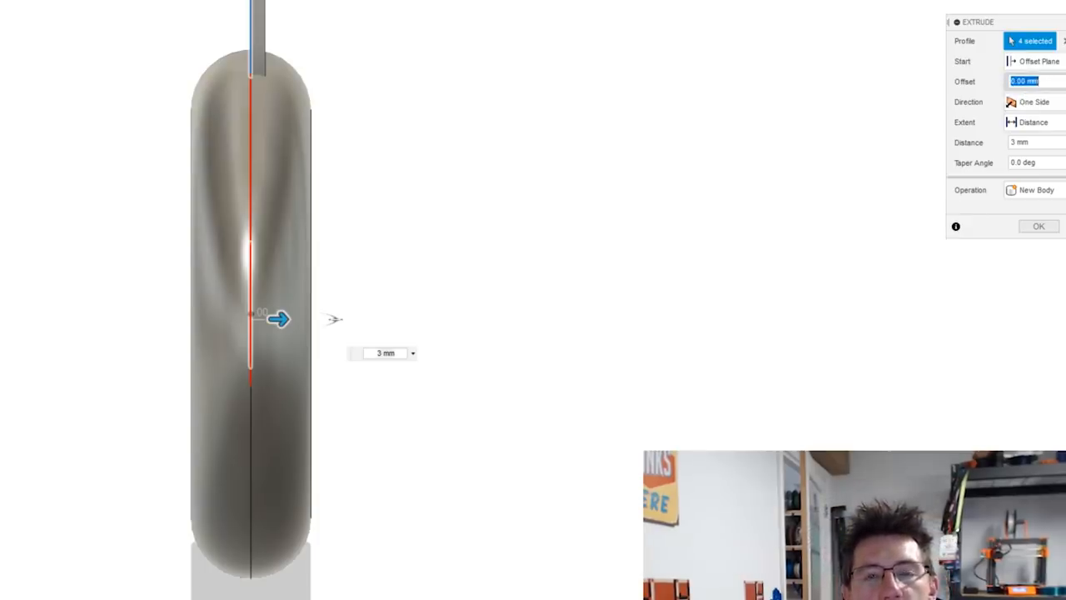
{"action": "type", "text": "2"}
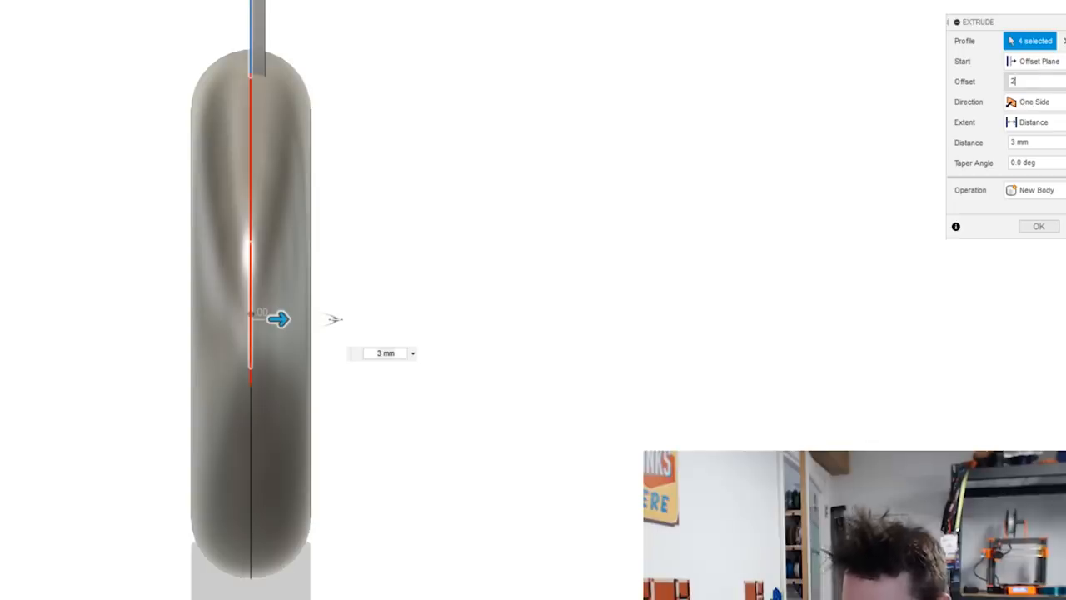
{"action": "type", "text": "5/2)+"}
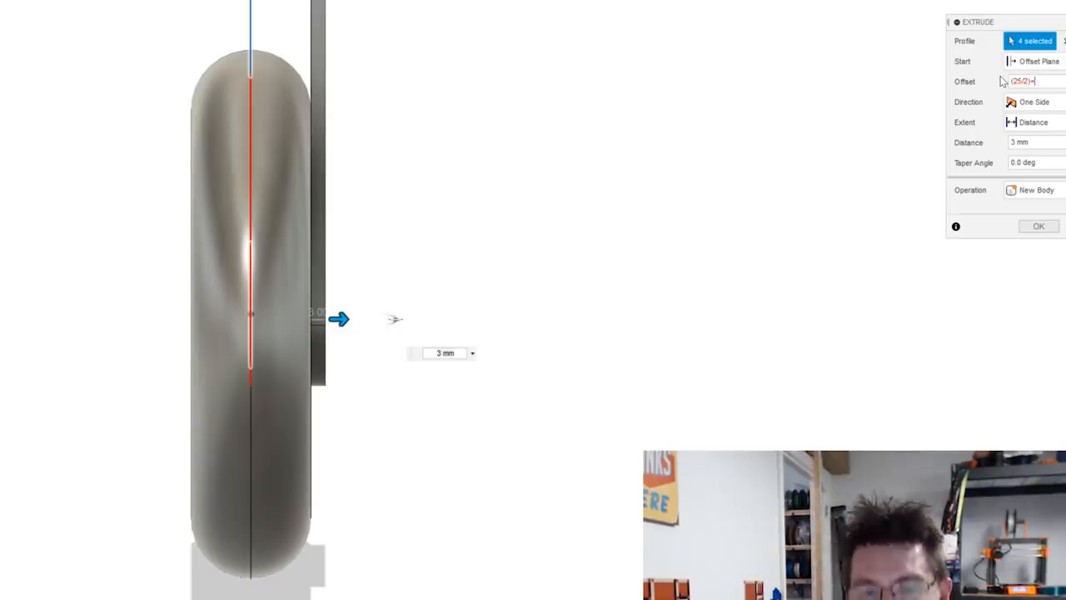
{"action": "type", "text": "1"}
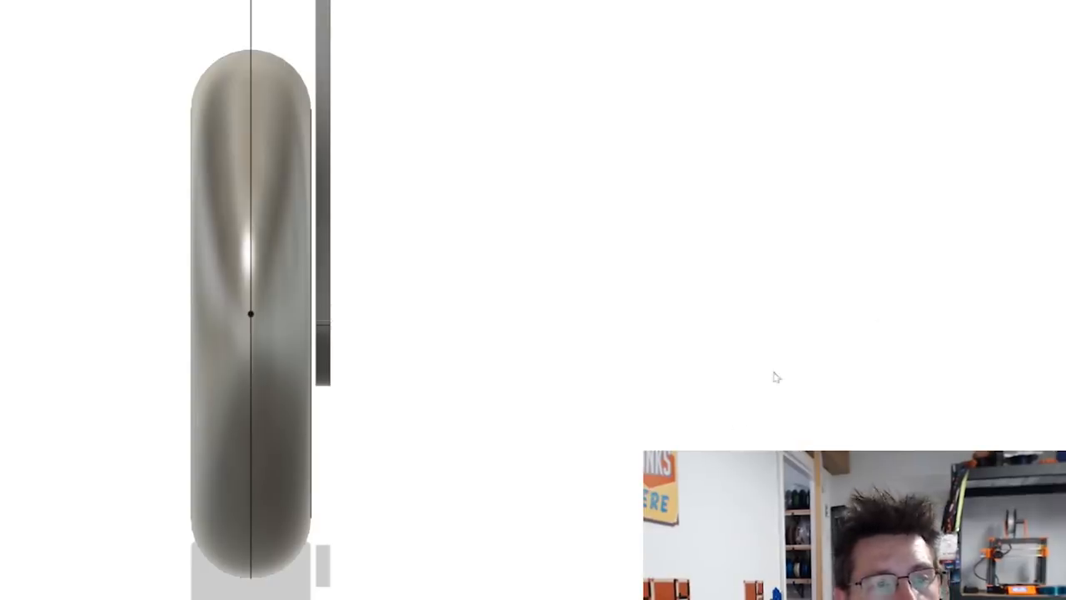
Mirror the bracket body across the wheel's centre plane to form a two-sided fork.
{"action": "left_click", "coordinate": [180, 77]}
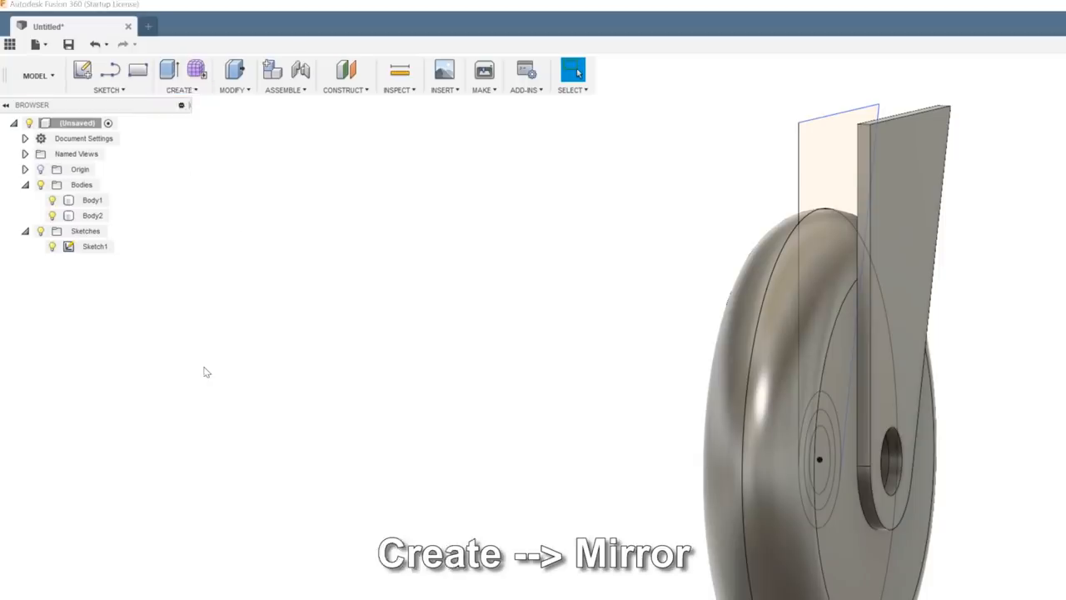
{"action": "left_click", "coordinate": [180, 77]}
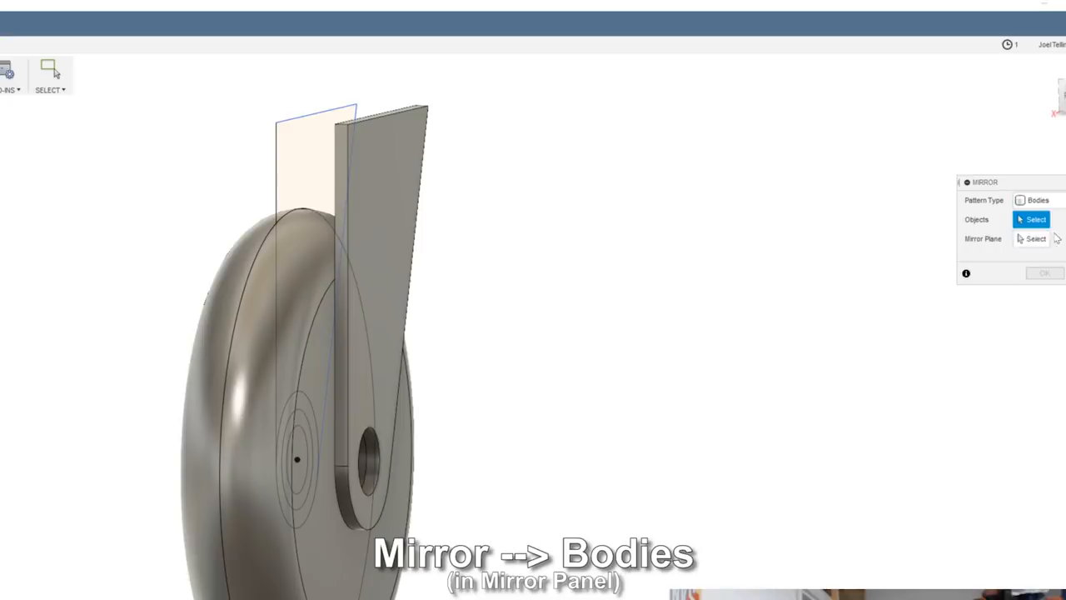
{"action": "left_click", "coordinate": [380, 250]}
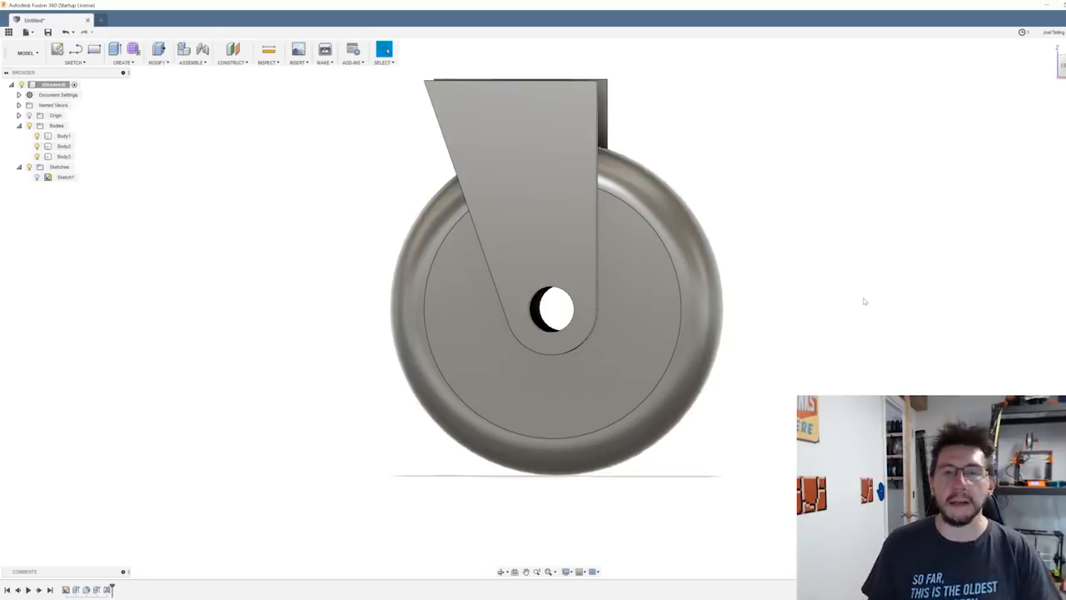
Expand the sketches folder and show the wheel sketch again.
{"action": "left_click", "coordinate": [63, 137]}
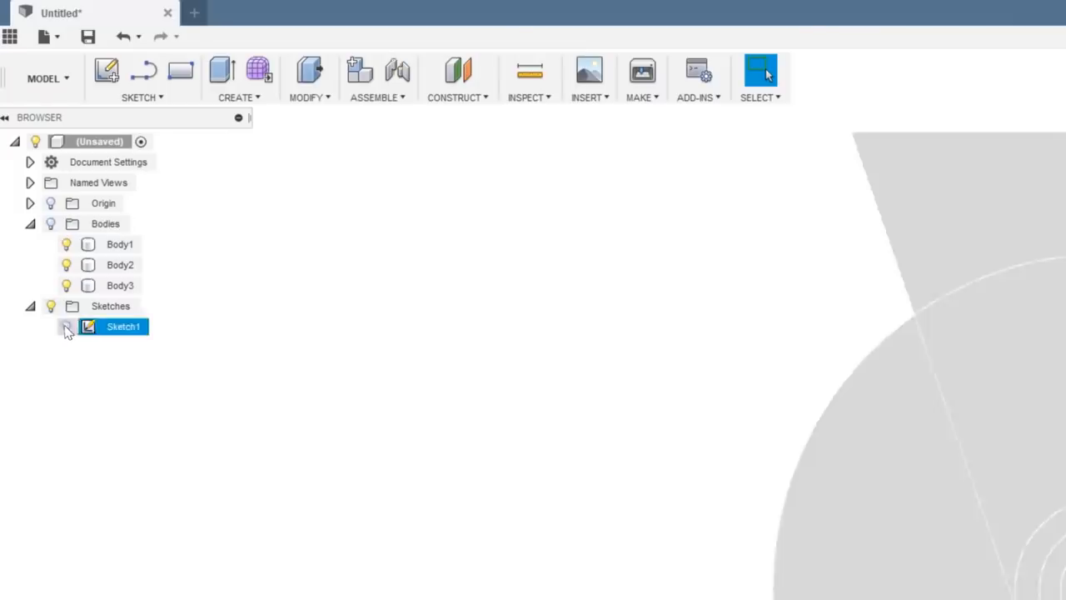
{"action": "left_click", "coordinate": [67, 325]}
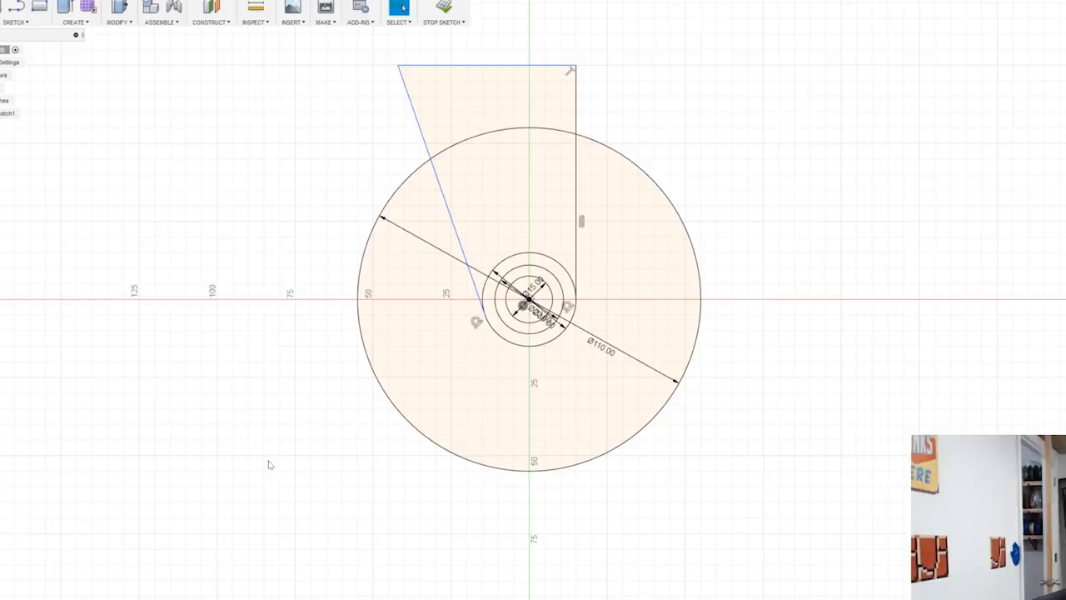
{"action": "mouse_move", "coordinate": [353, 434]}
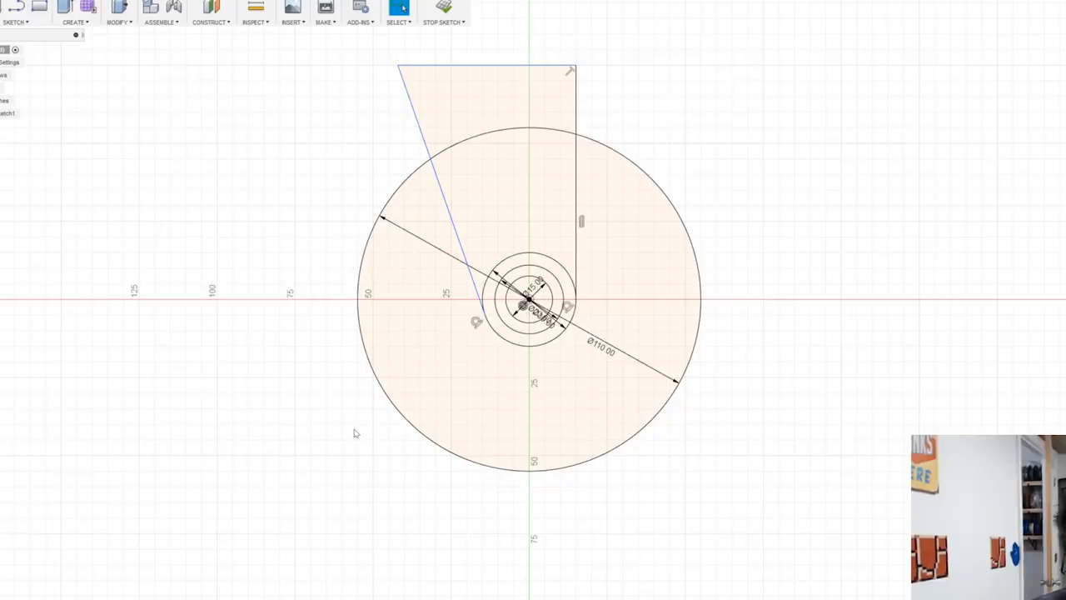
Draw the closed stand outline with flat base and sloped back around the lower wheel, then finish the sketch.
{"action": "key", "text": "l"}
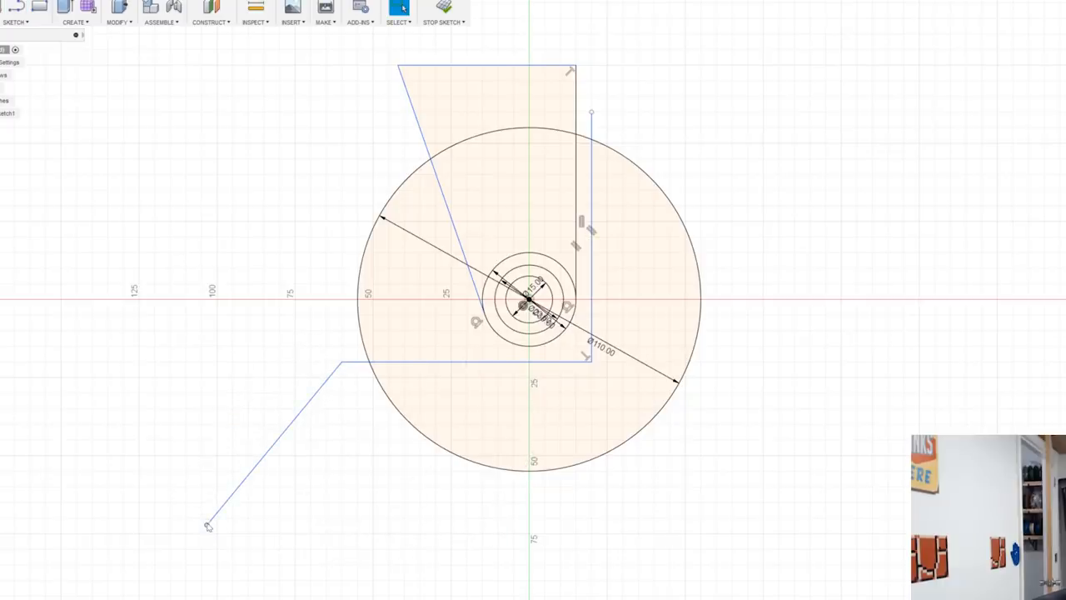
{"action": "key", "text": "l"}
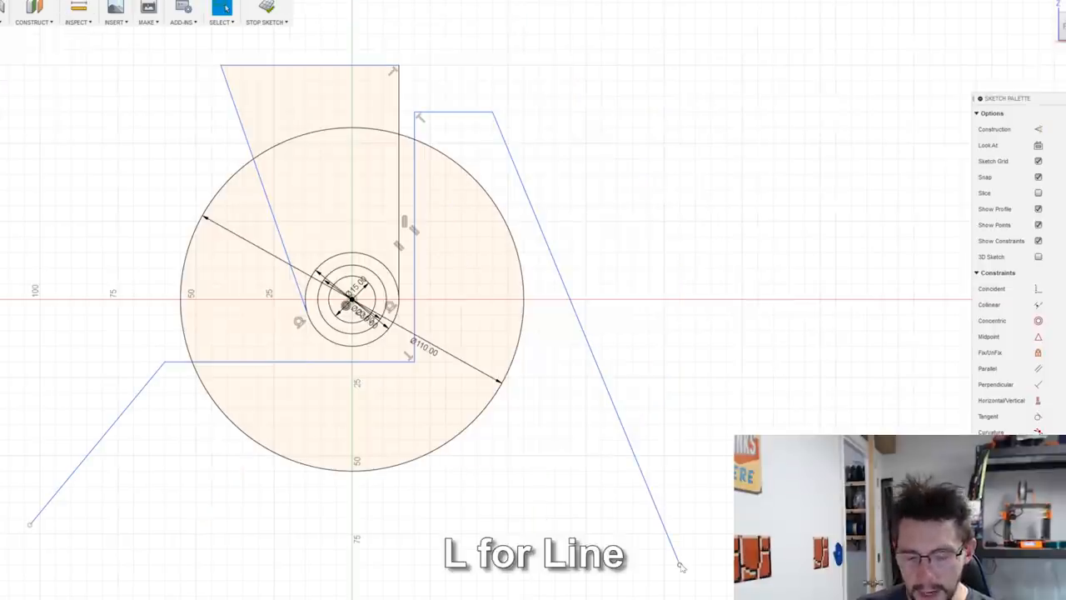
{"action": "key", "text": "l"}
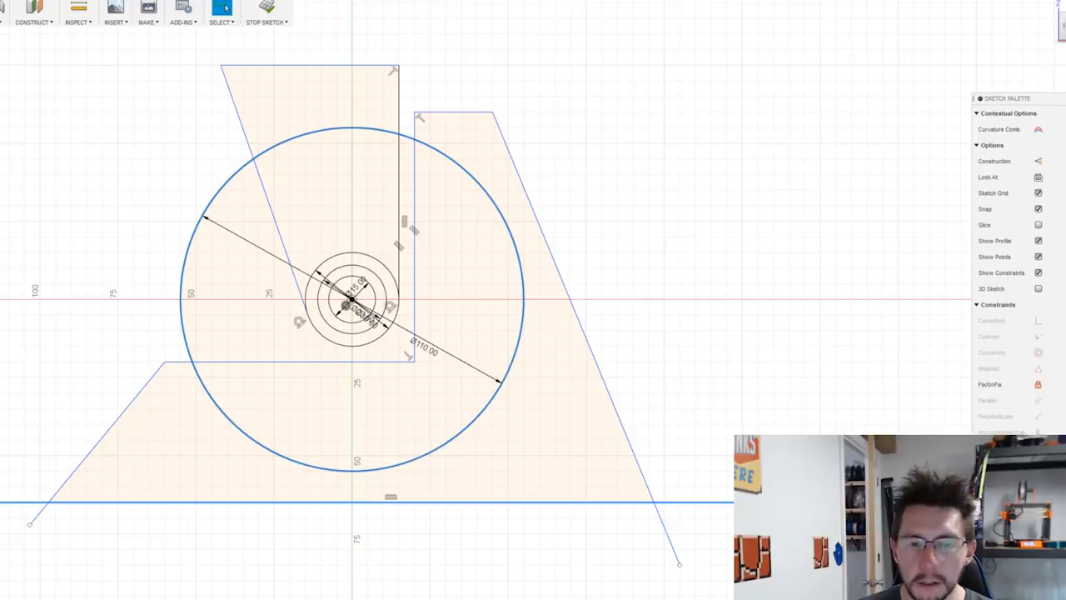
{"action": "key", "text": "t"}
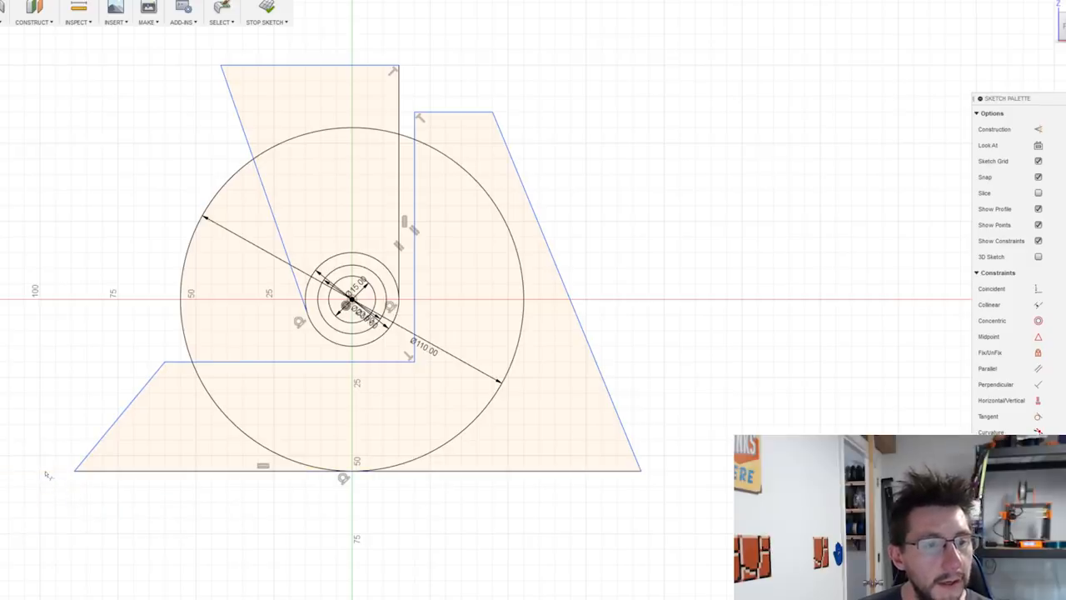
{"action": "left_click", "coordinate": [265, 13]}
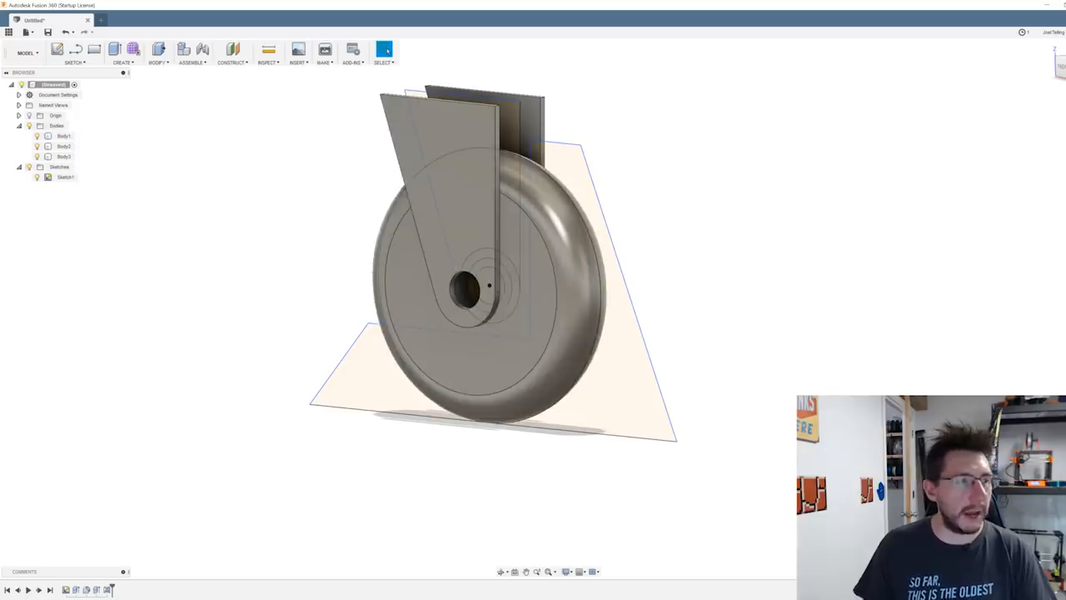
Extrude the stand profile 20 mm as a new body starting from an offset plane beside the wheel.
{"action": "left_click", "coordinate": [57, 125]}
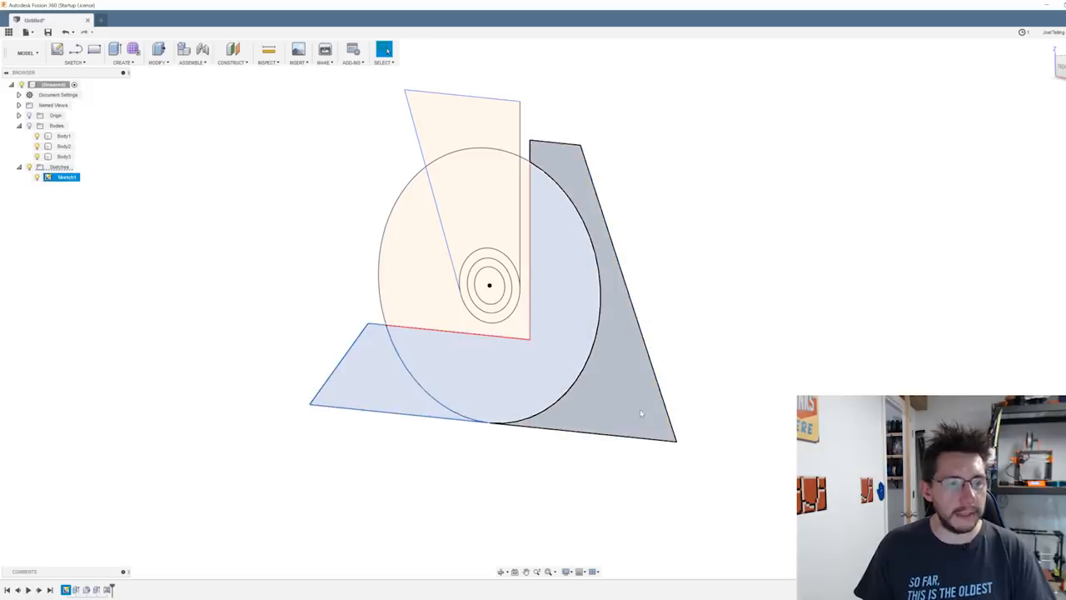
{"action": "key", "text": "e"}
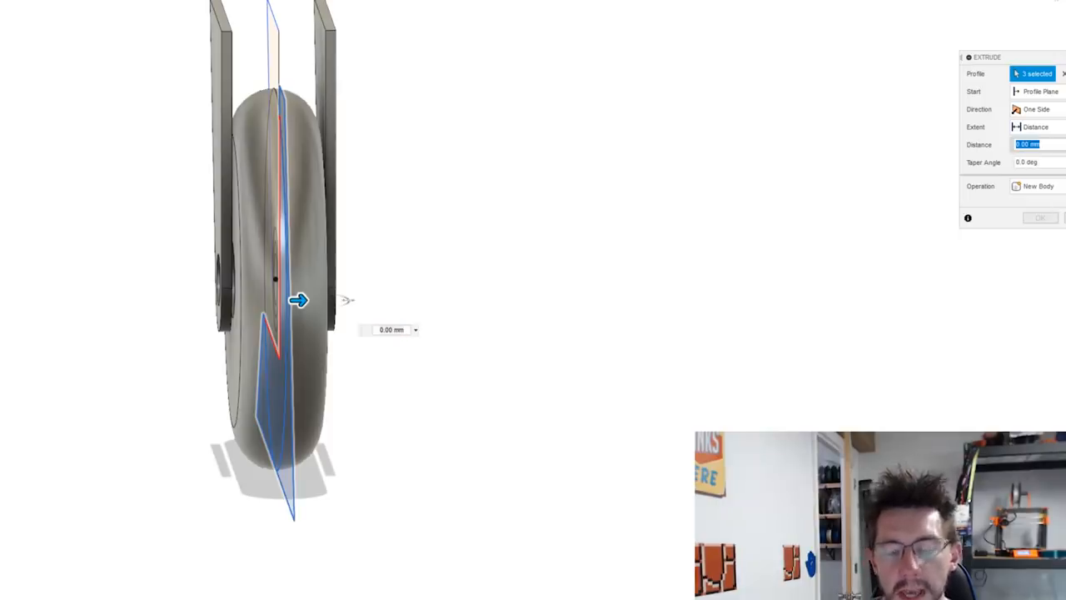
{"action": "type", "text": "20"}
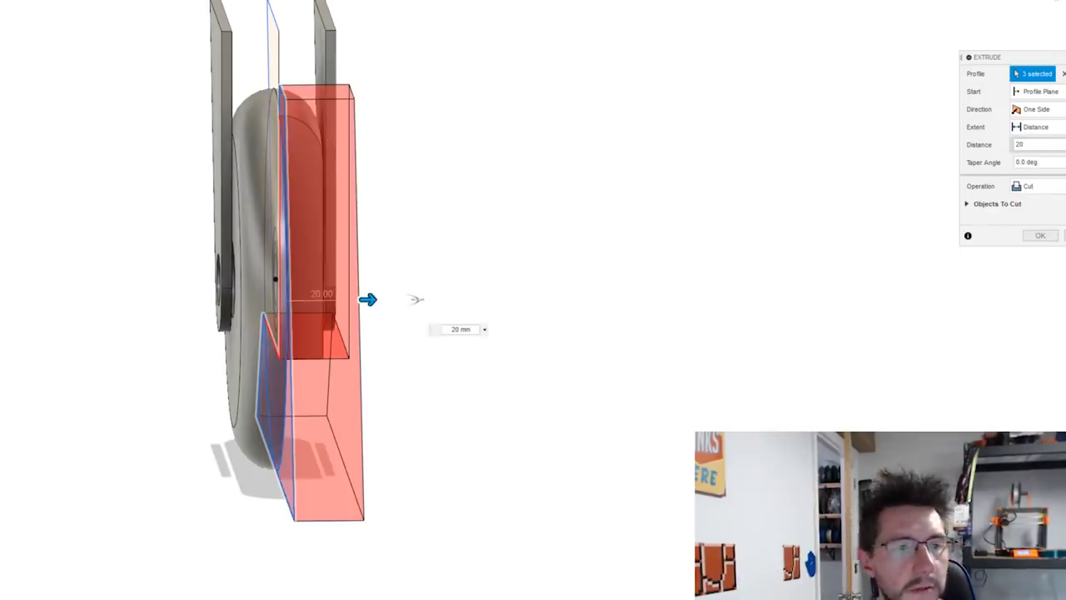
{"action": "left_click", "coordinate": [1033, 187]}
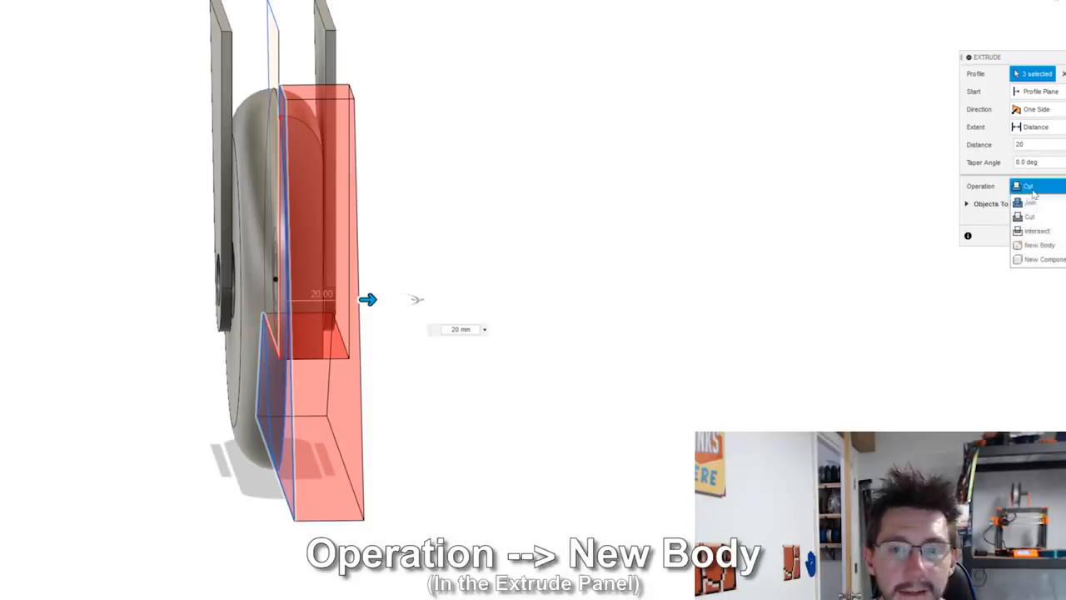
{"action": "left_click", "coordinate": [1040, 245]}
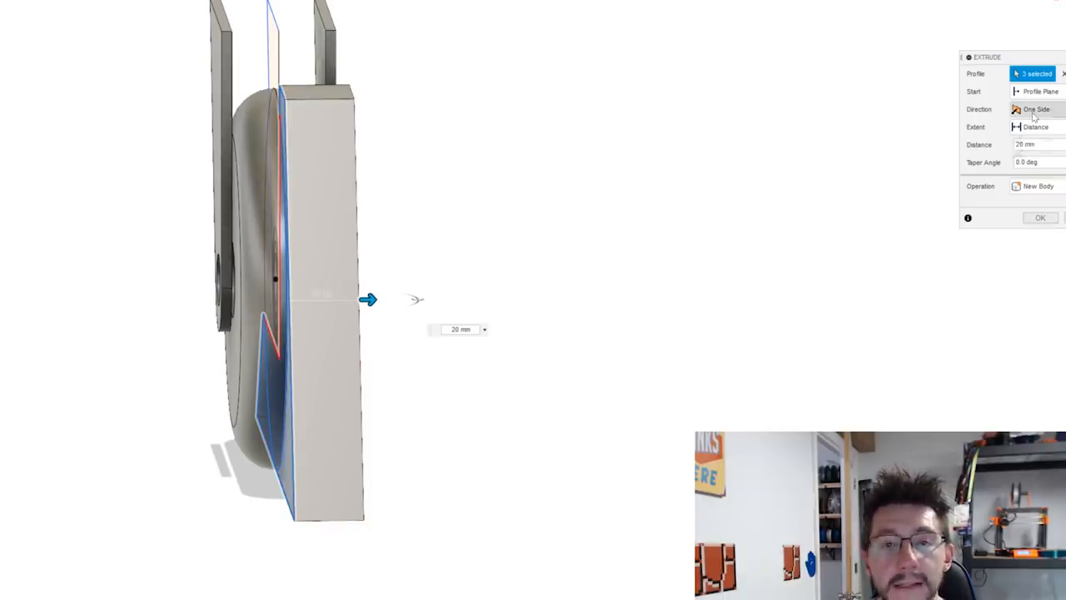
{"action": "left_click", "coordinate": [1036, 110]}
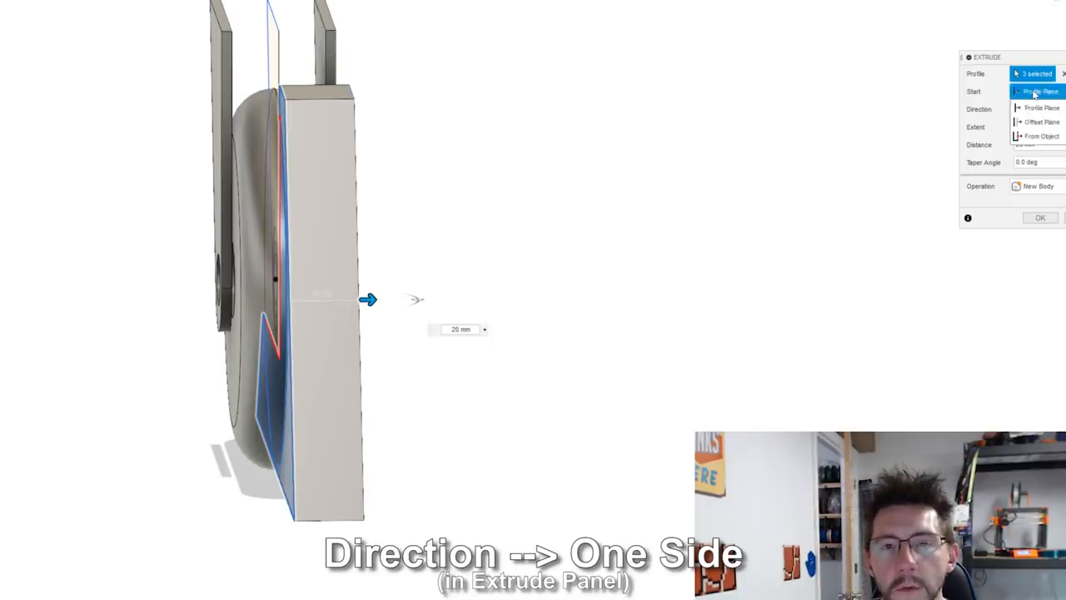
{"action": "left_click", "coordinate": [1041, 121]}
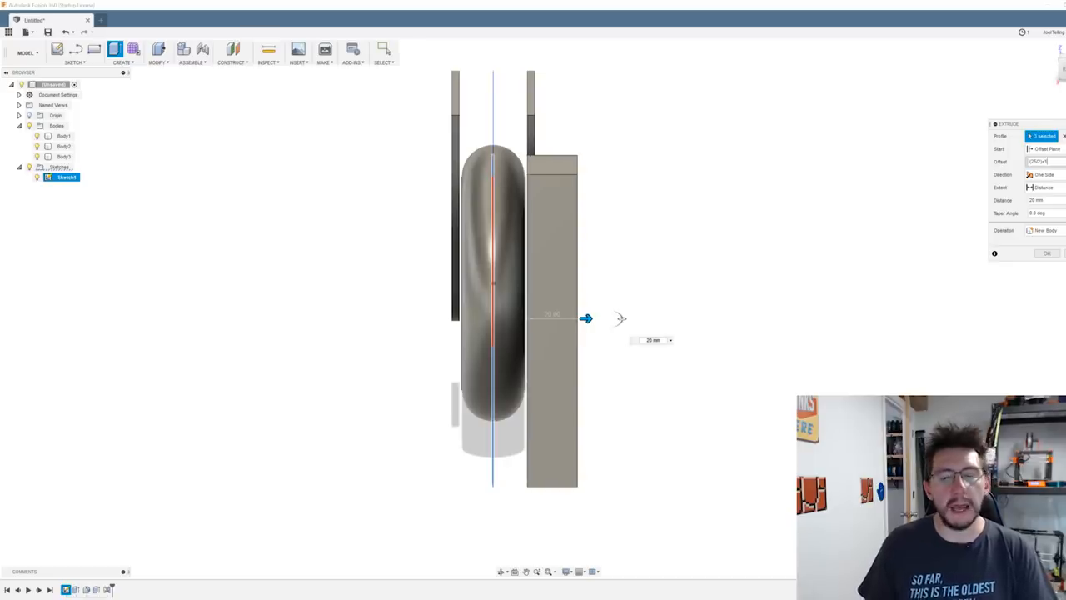
{"action": "left_click", "coordinate": [1046, 253]}
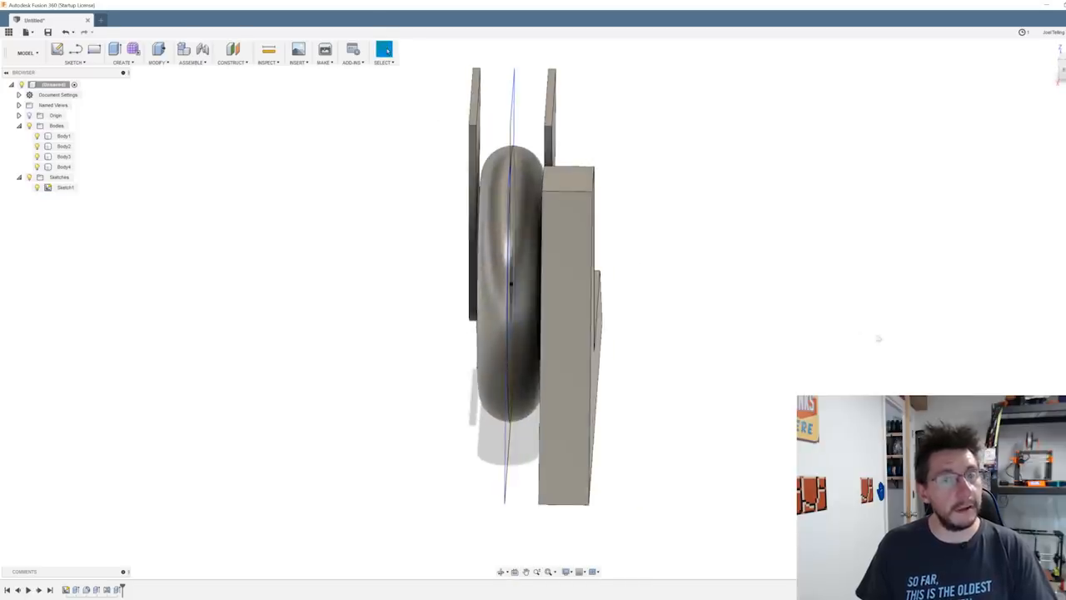
Mirror the stand body across the centre plane to the wheel's other side.
{"action": "left_click", "coordinate": [122, 52]}
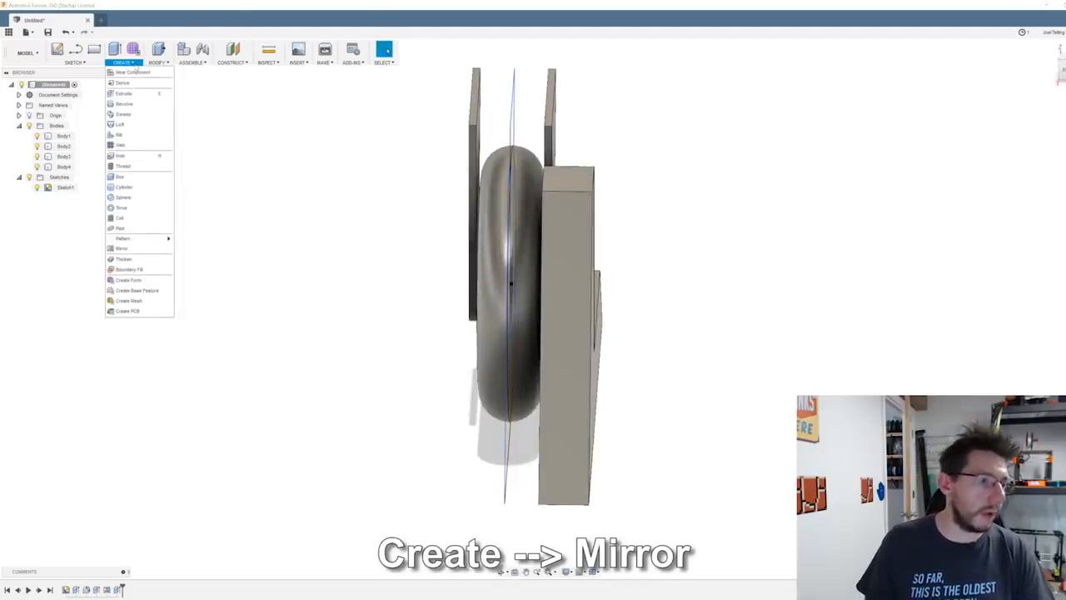
{"action": "left_click", "coordinate": [122, 248]}
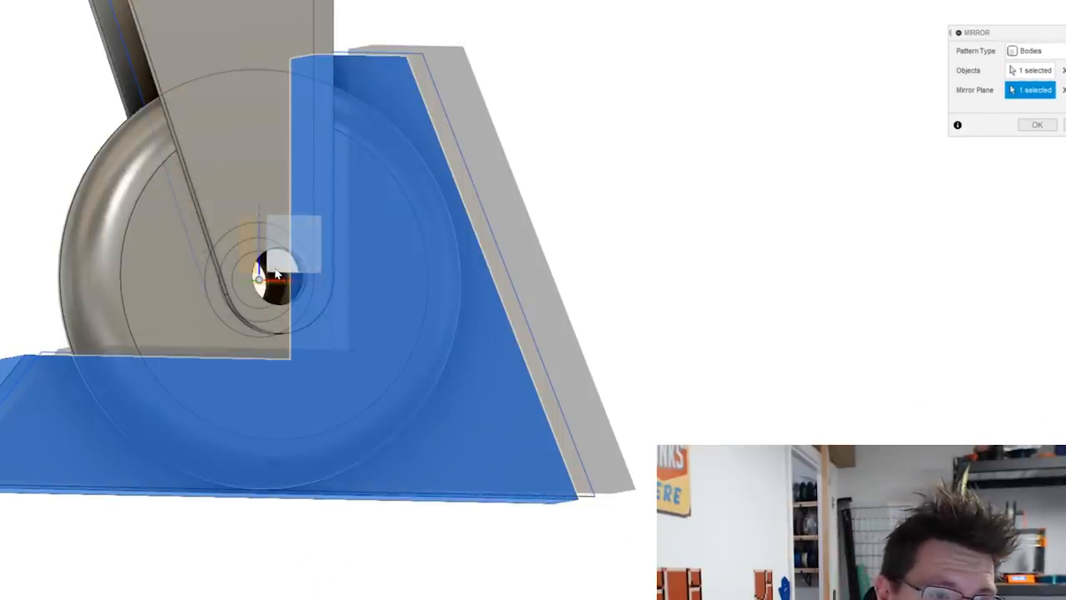
{"action": "left_click", "coordinate": [1036, 123]}
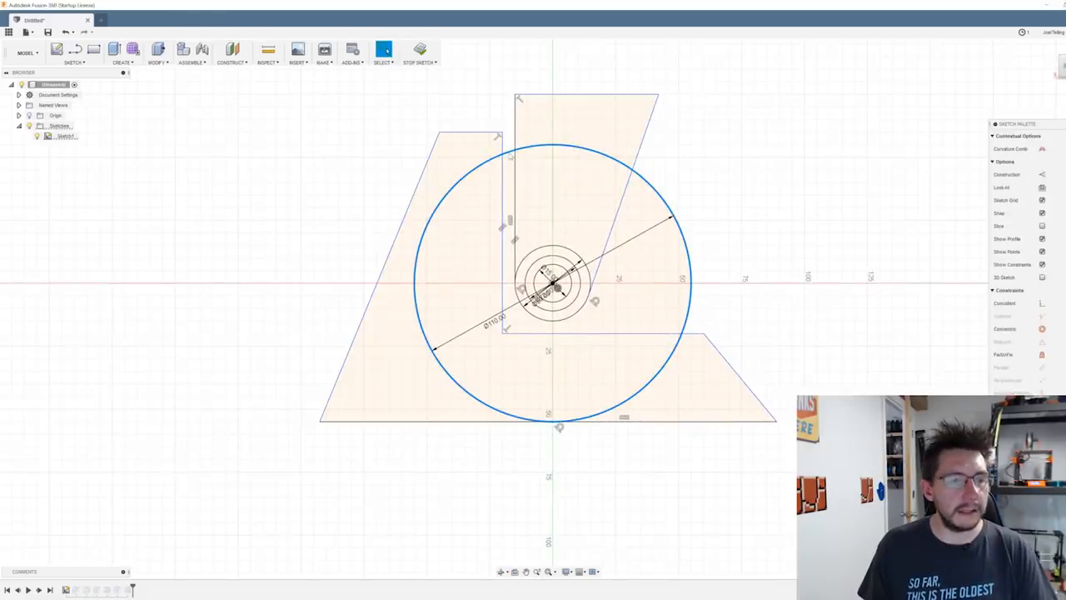
Add a dividing line in the sketch to isolate the base region beneath the wheel.
{"action": "key", "text": "o"}
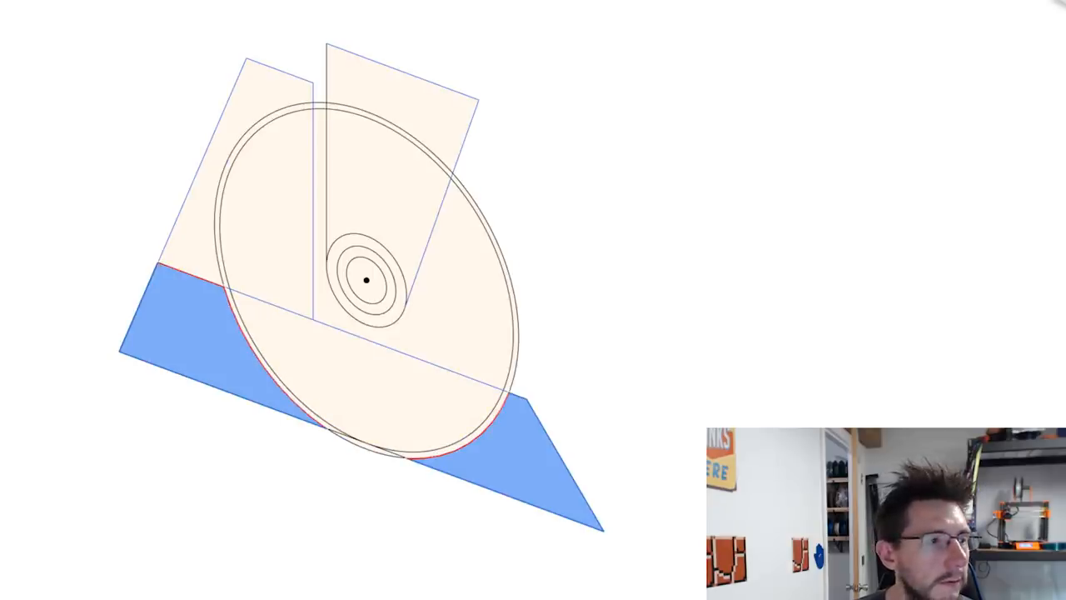
Extrude the base region 15 mm two-sided as a Join, bridging the stand halves into one body.
{"action": "key", "text": "e"}
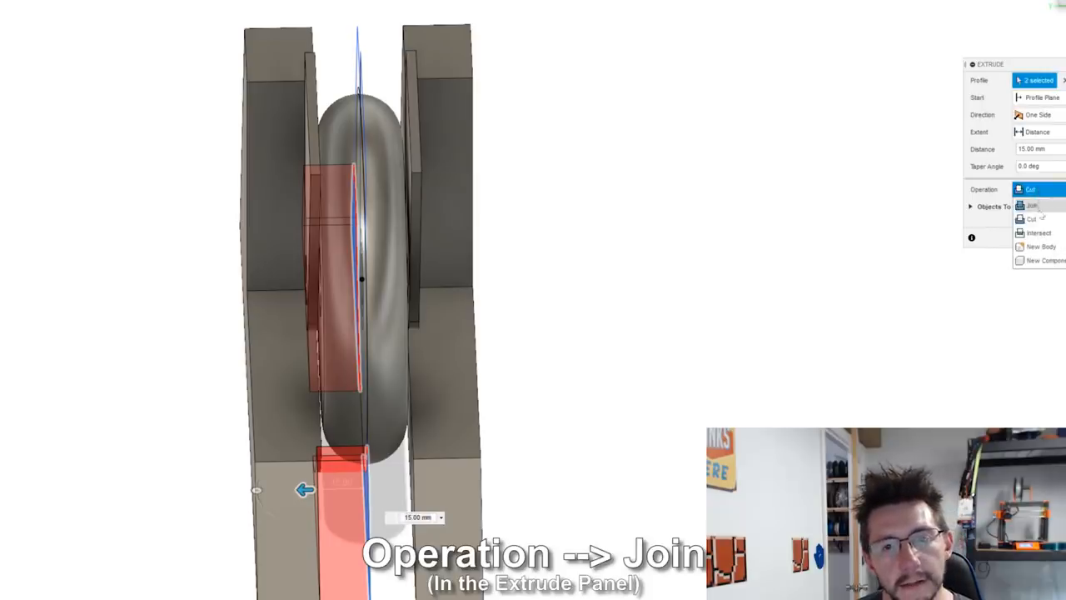
{"action": "left_click", "coordinate": [1032, 205]}
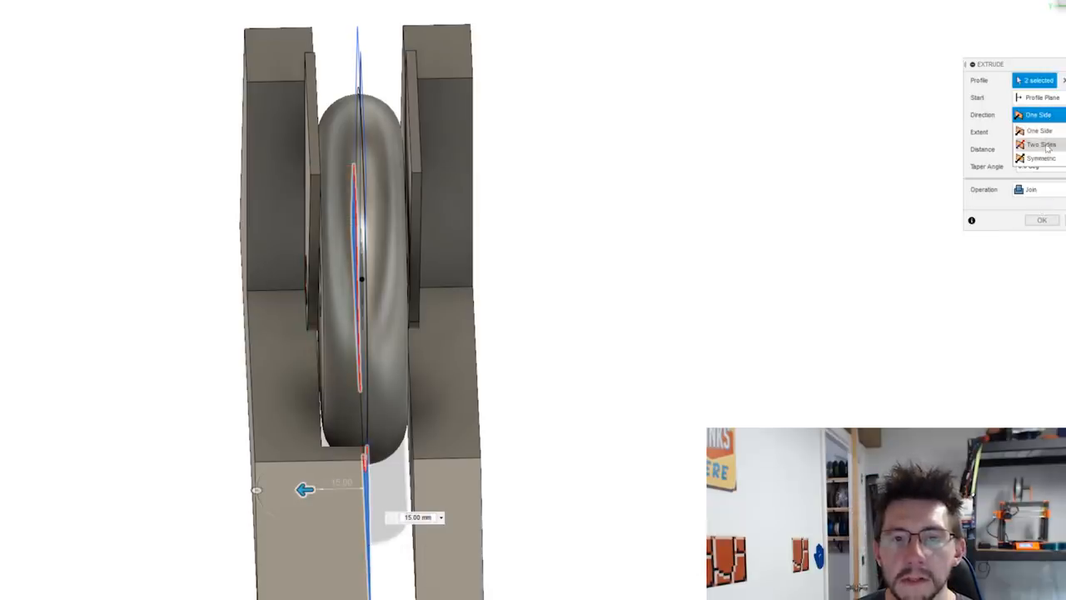
{"action": "left_click", "coordinate": [1040, 157]}
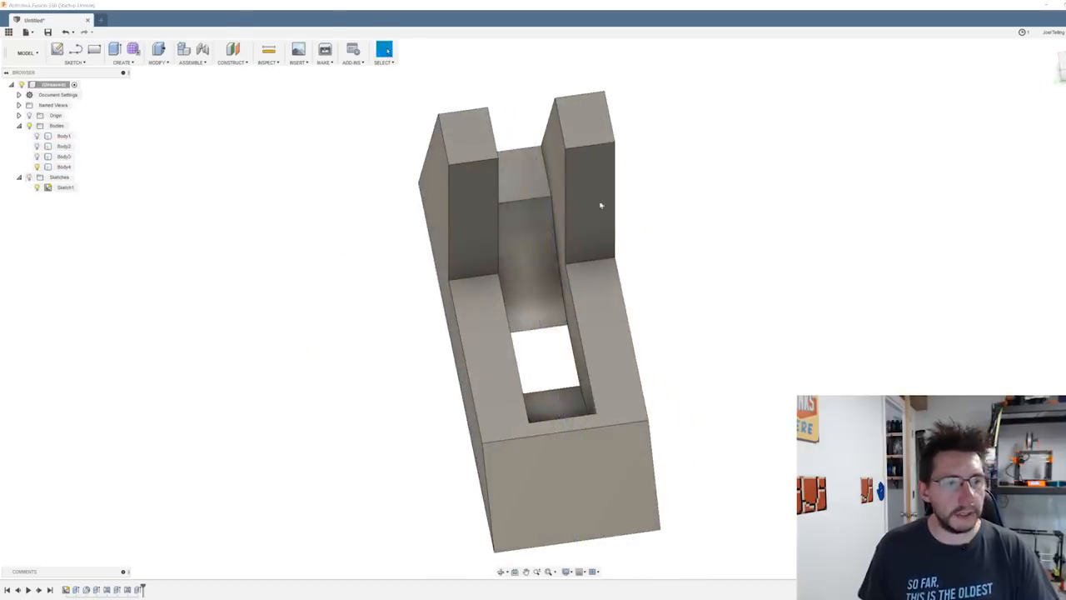
{"action": "left_click_drag", "start_coordinate": [599, 207], "coordinate": [758, 366]}
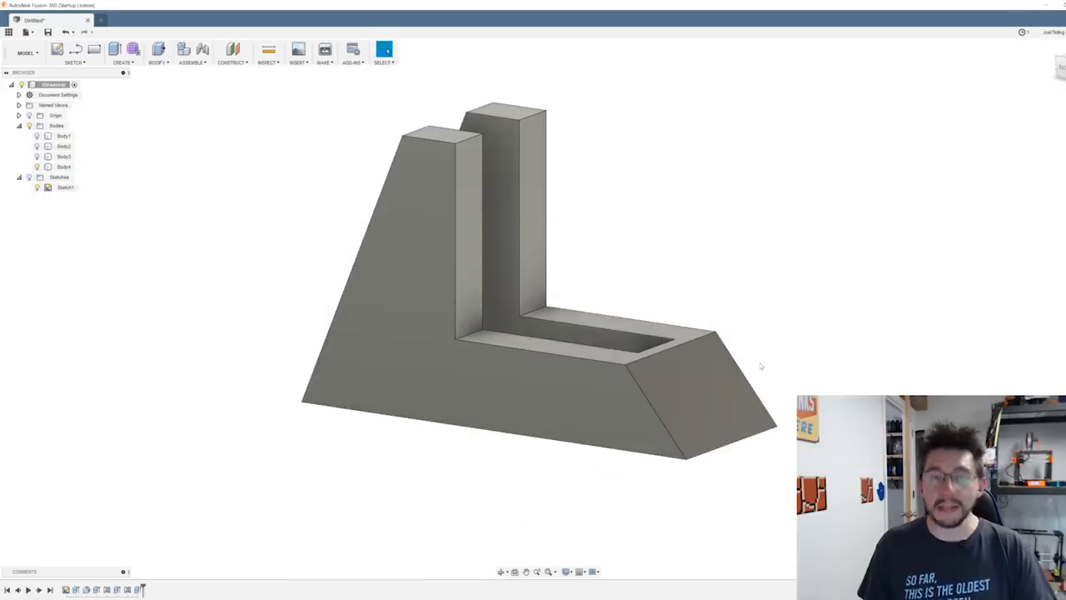
{"action": "left_click", "coordinate": [64, 167]}
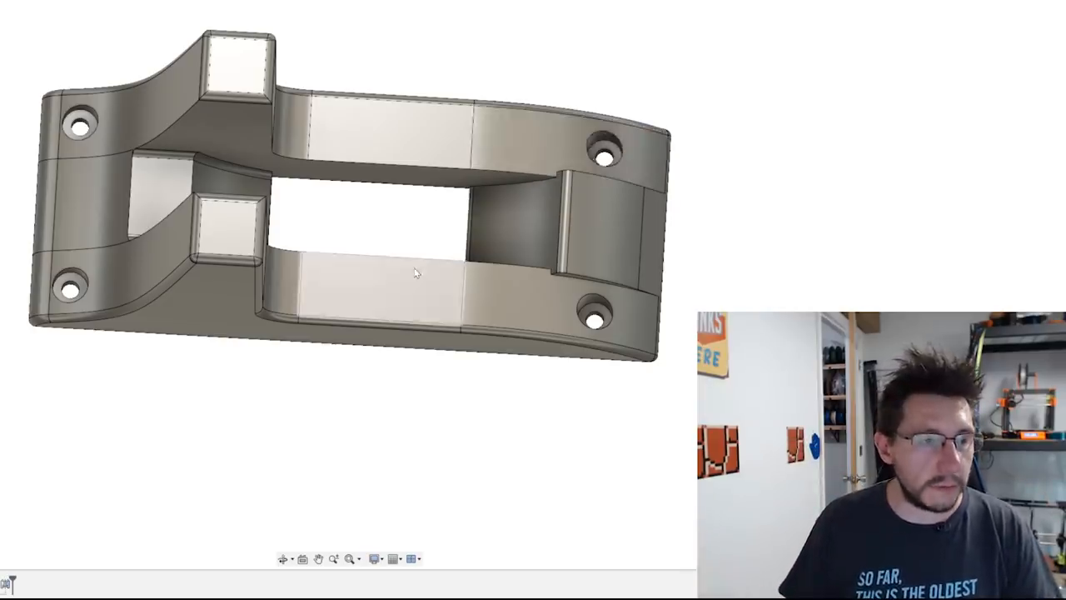
{"action": "left_click_drag", "start_coordinate": [416, 270], "coordinate": [274, 75]}
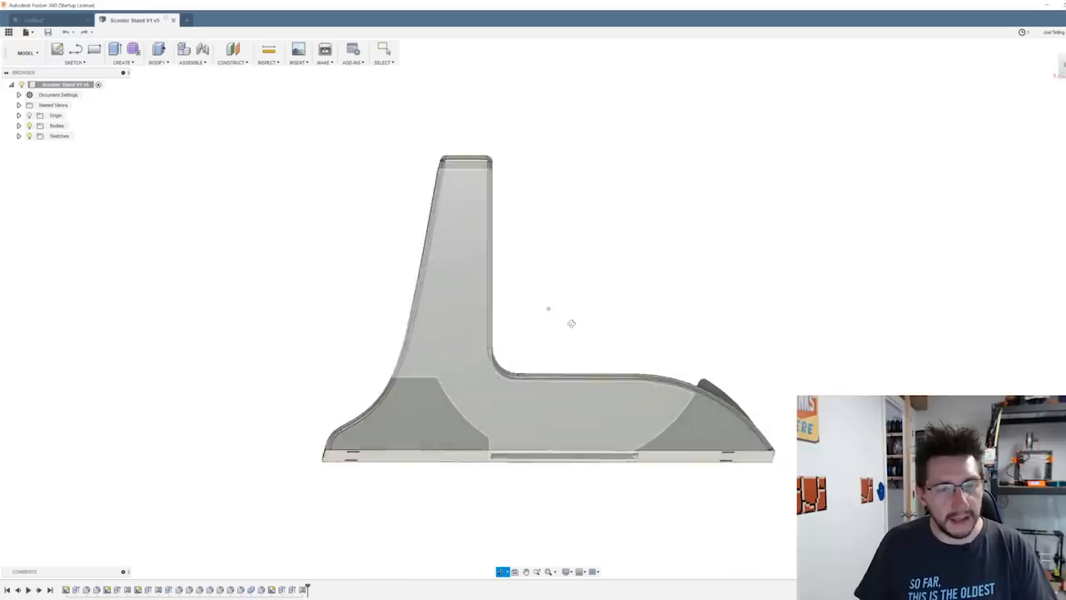
{"action": "left_click_drag", "start_coordinate": [548, 309], "coordinate": [569, 331]}
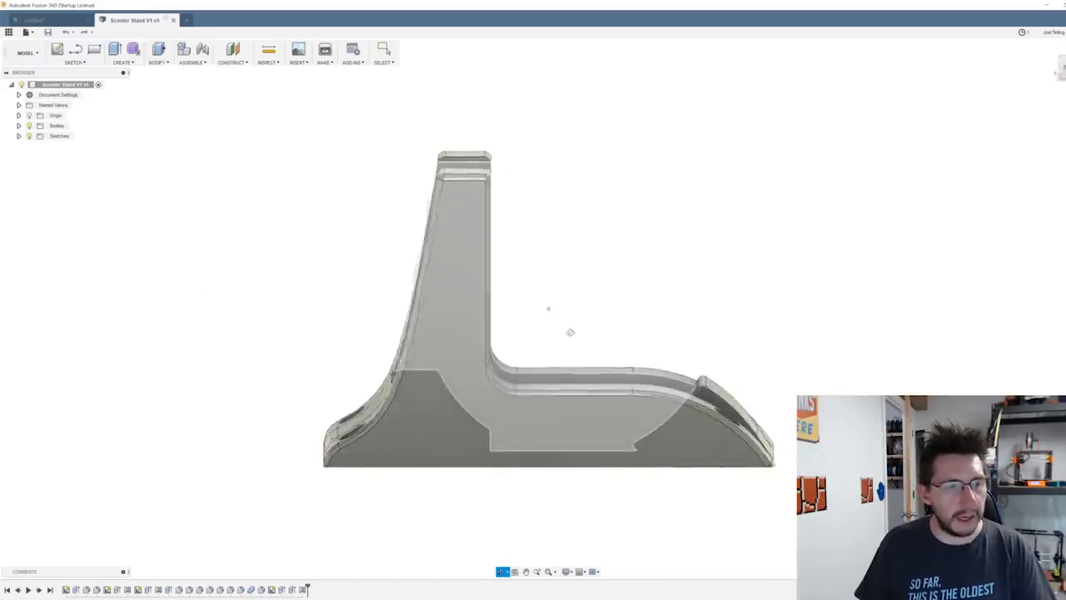